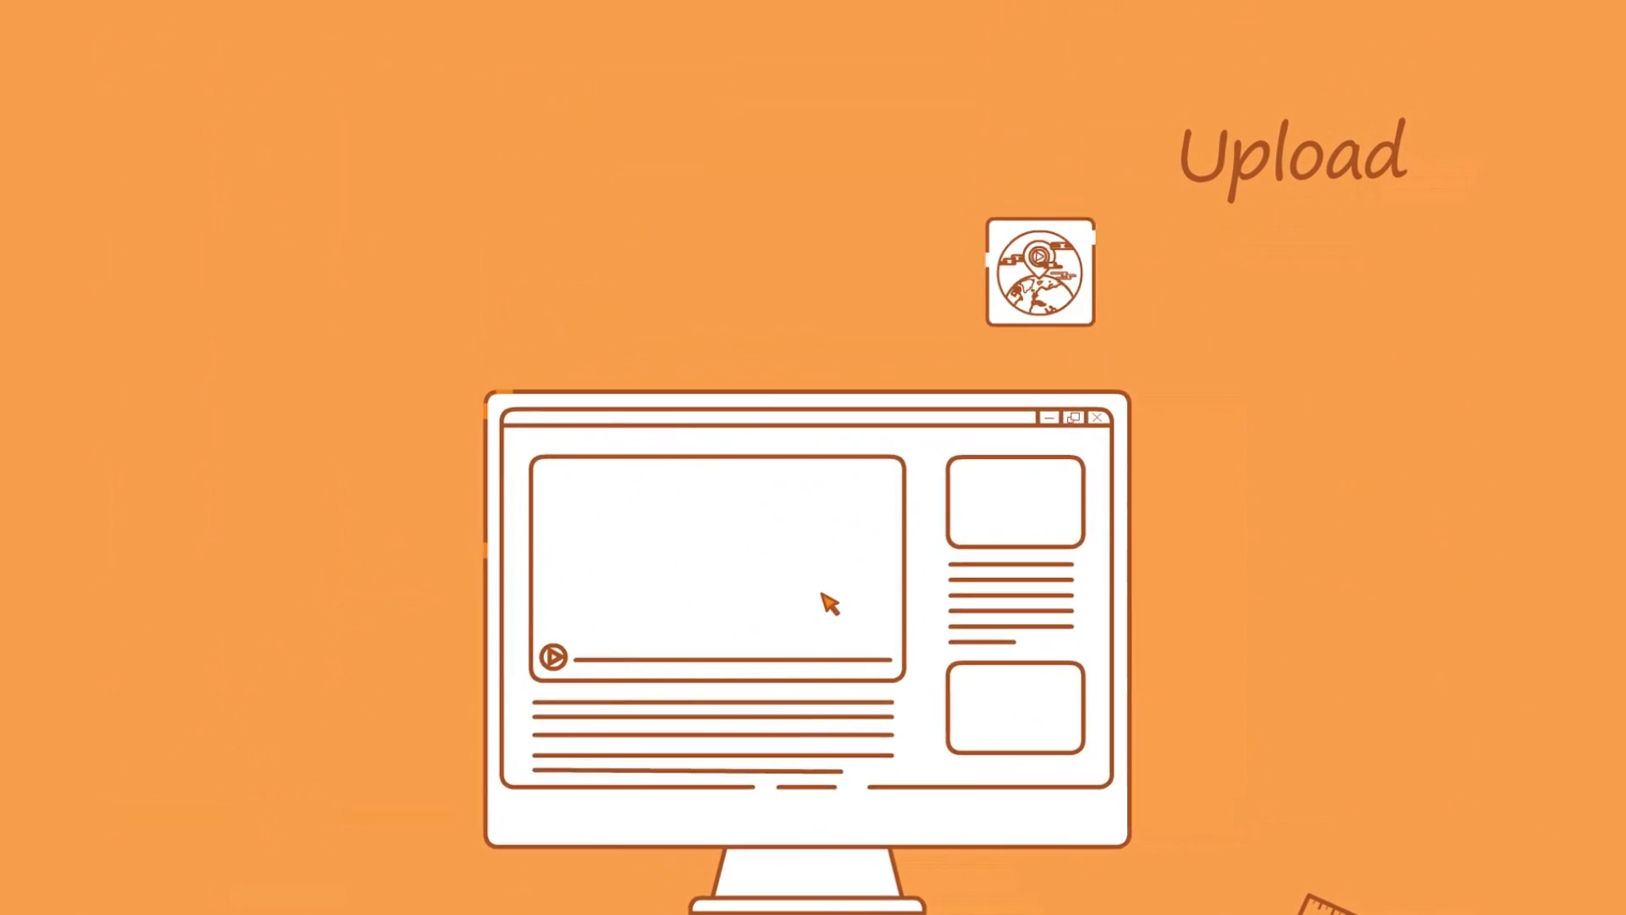
Step: Scroll through the showmore article's iOS steps for recording WhatsApp calls
{"action": "left_click", "coordinate": [1037, 271]}
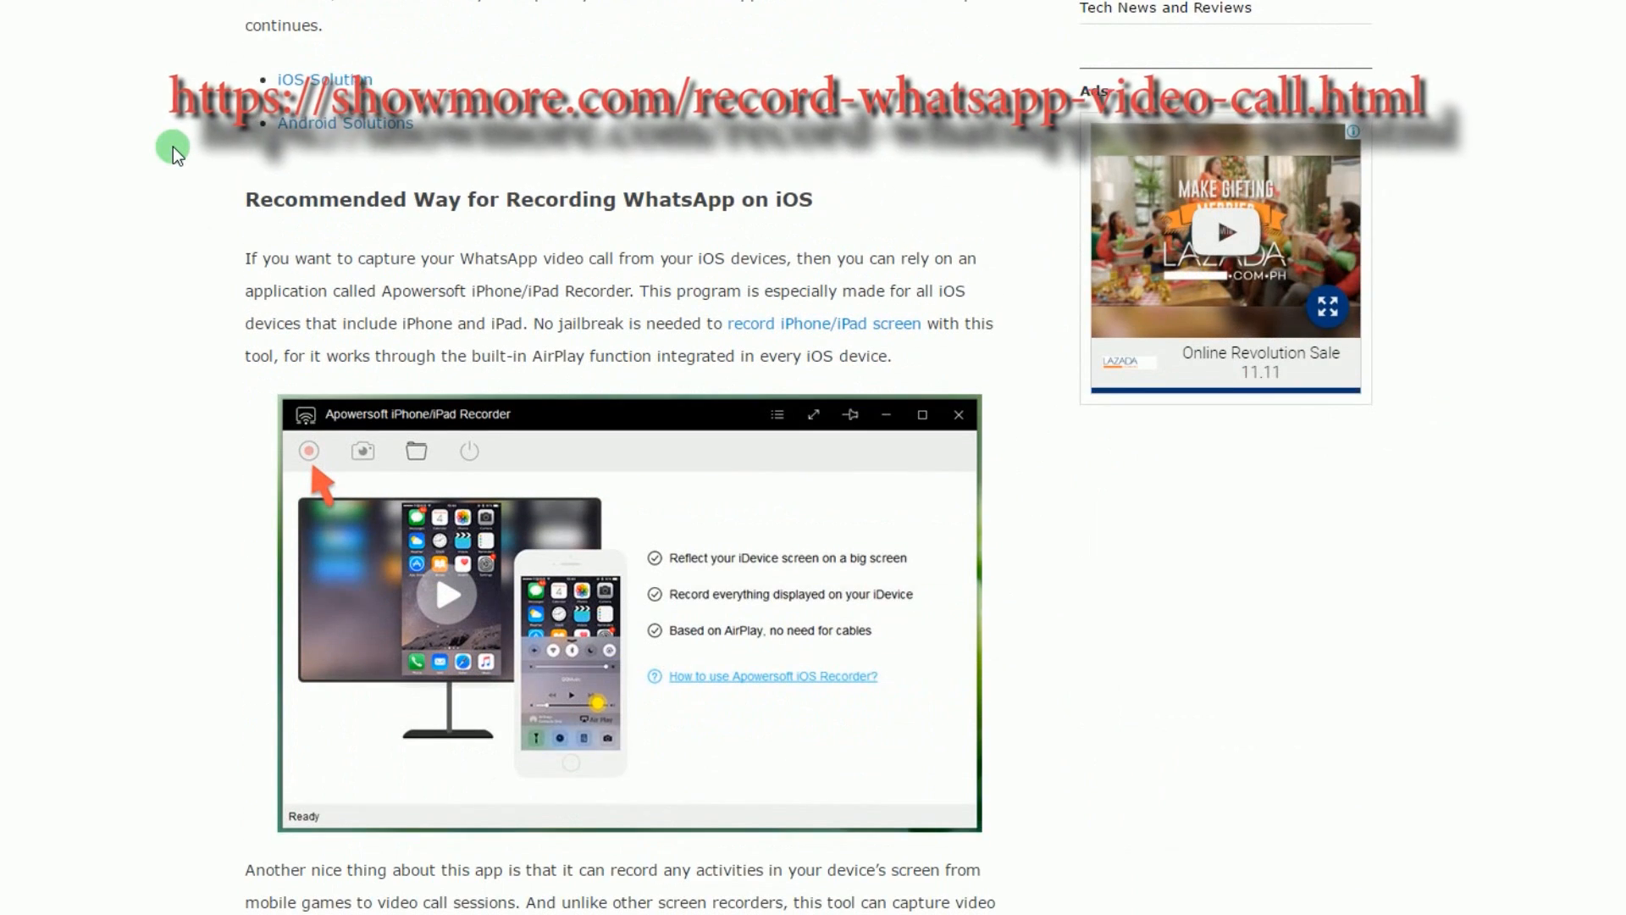
{"action": "scroll", "scroll_direction": "down", "scroll_amount": 3}
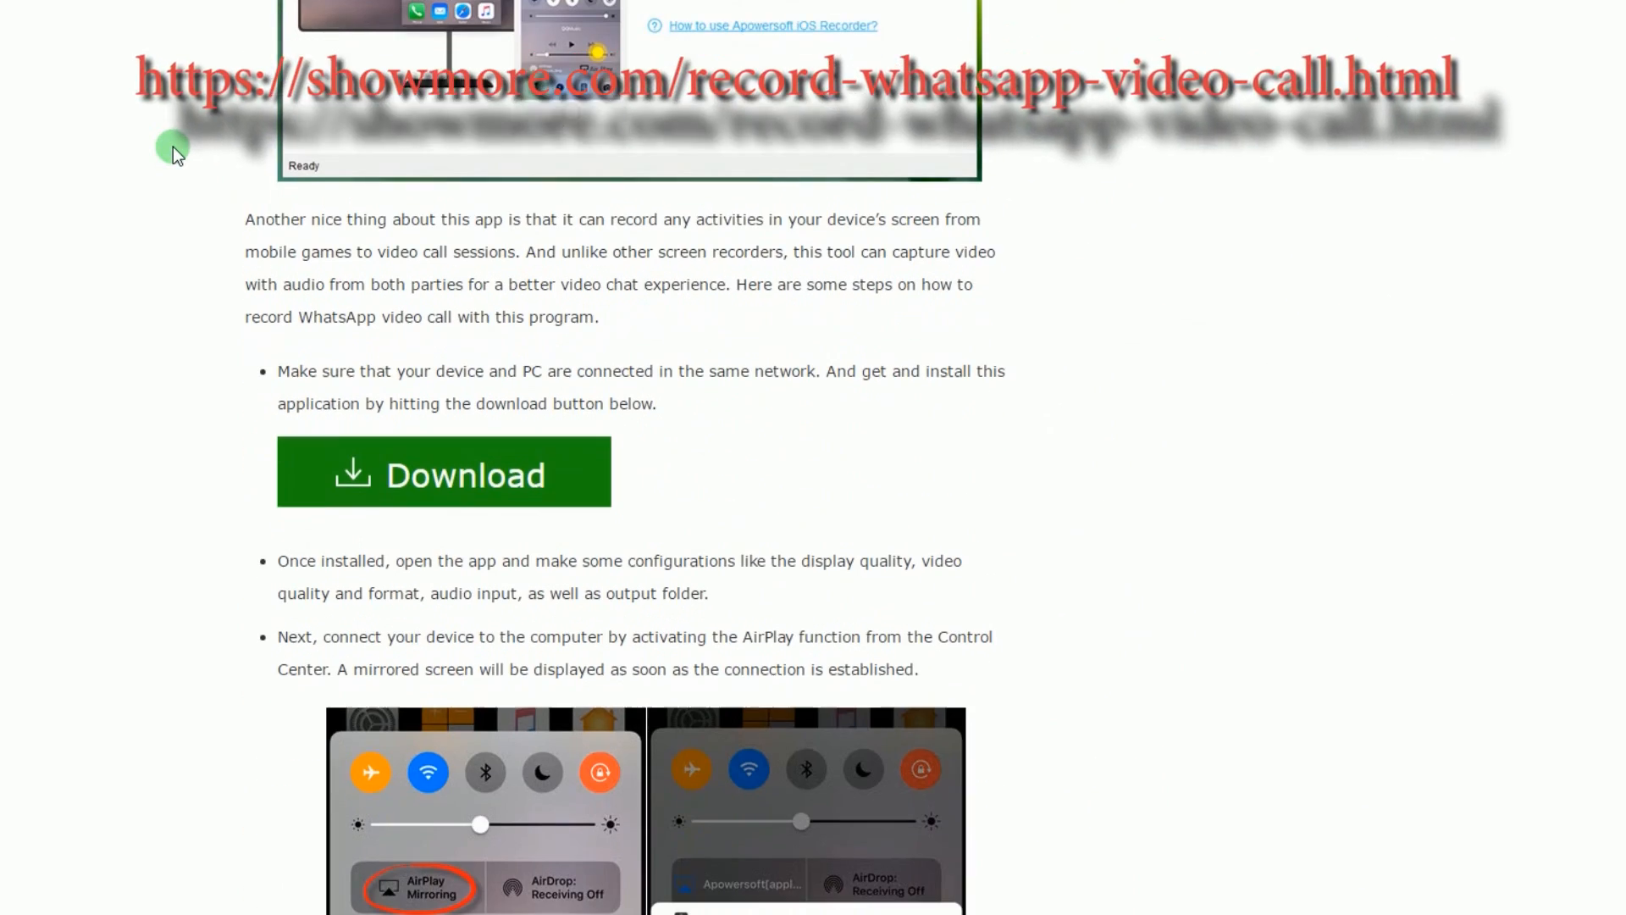
{"action": "scroll", "scroll_direction": "down", "scroll_amount": 3}
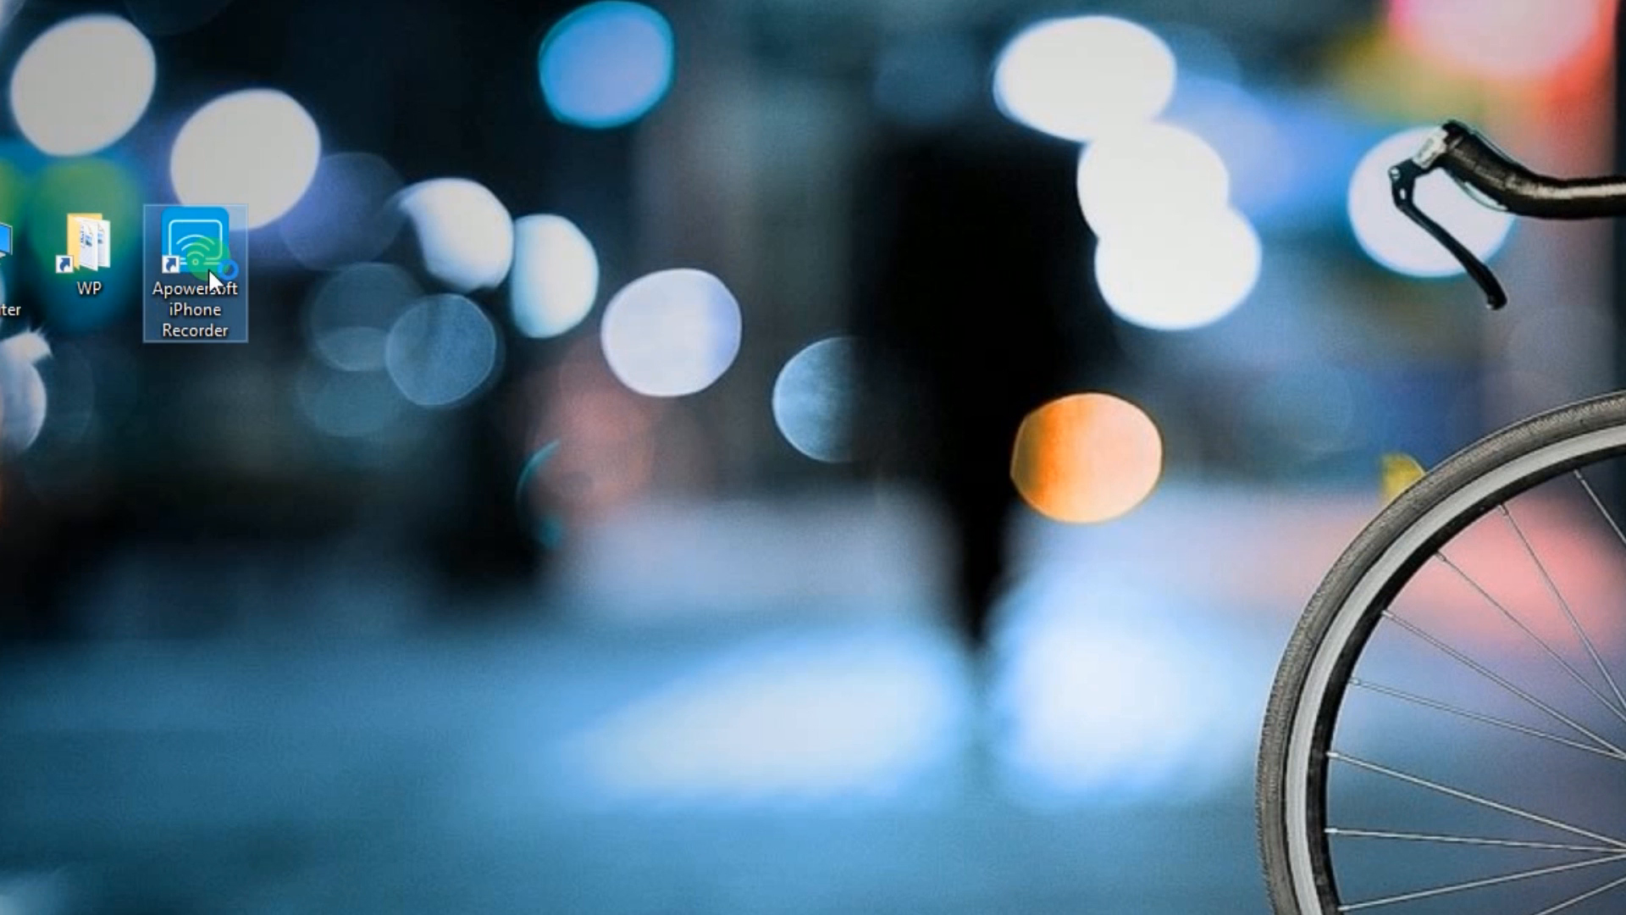
Step: Launch the iPhone recorder and set options to 720P, MP4, Standard quality, system sound and microphone
{"action": "double_click", "coordinate": [193, 259]}
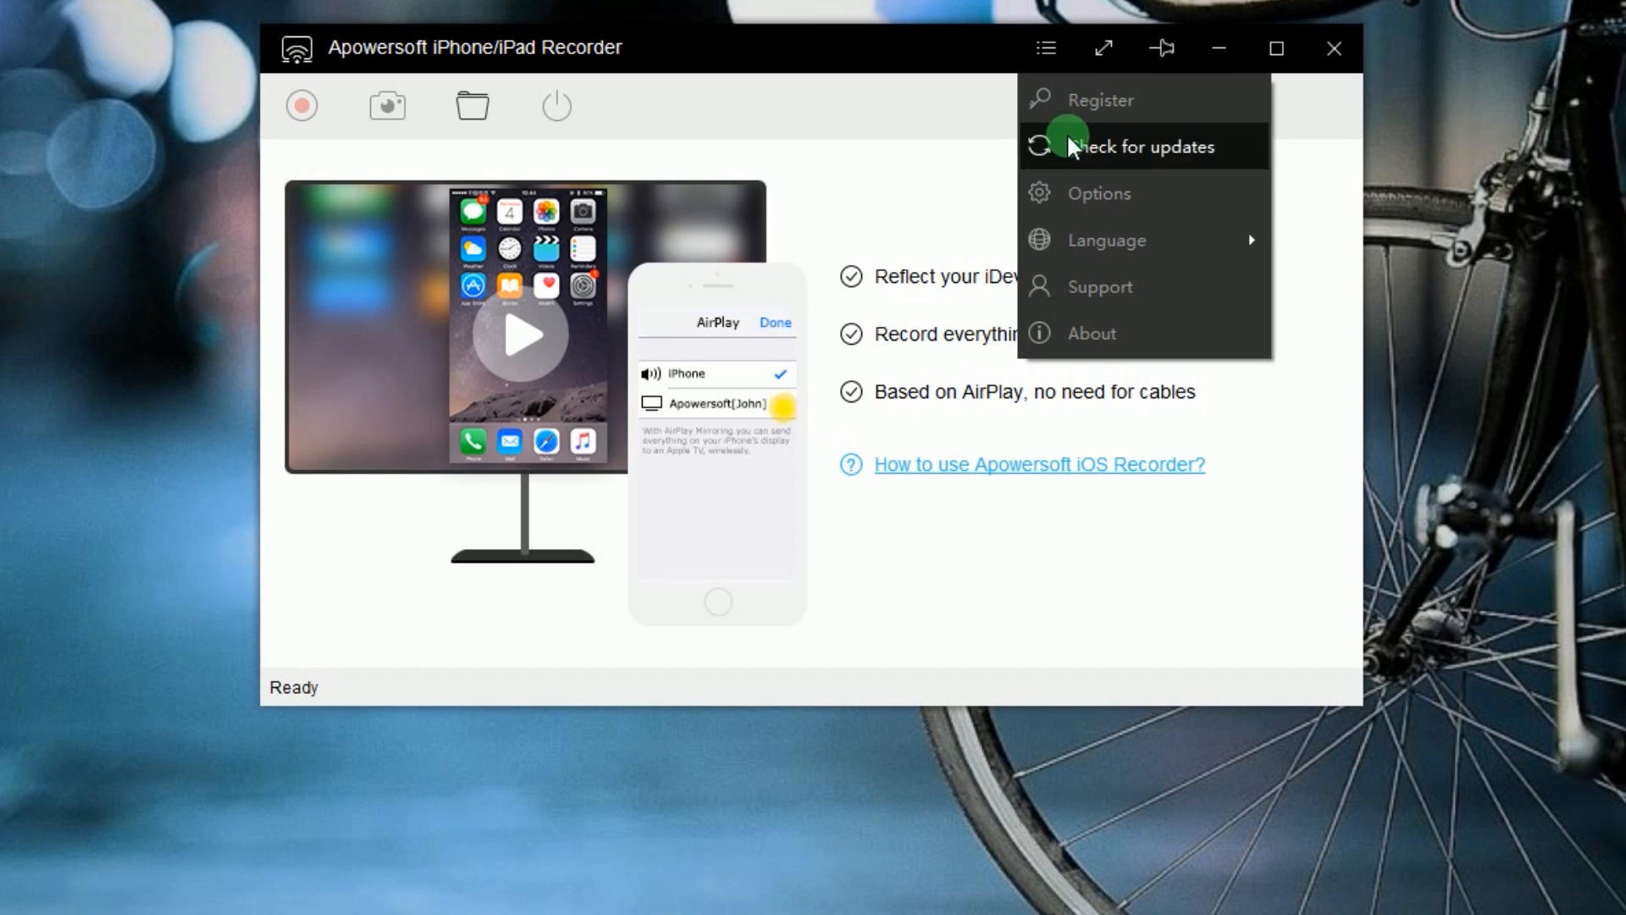
{"action": "left_click", "coordinate": [1099, 194]}
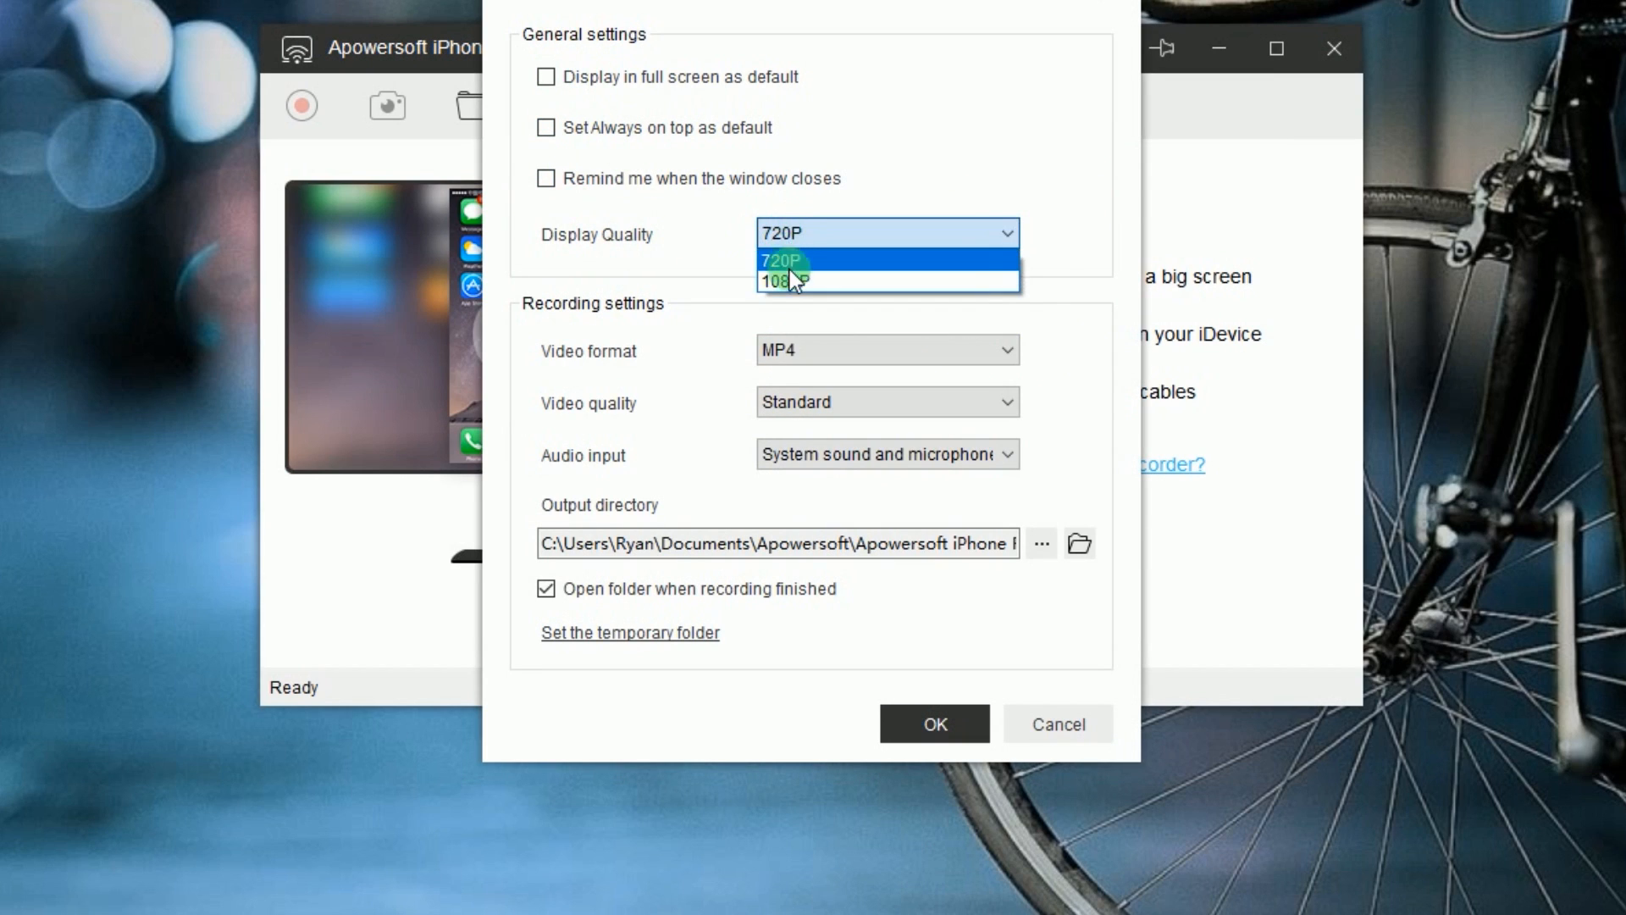
{"action": "left_click", "coordinate": [886, 349]}
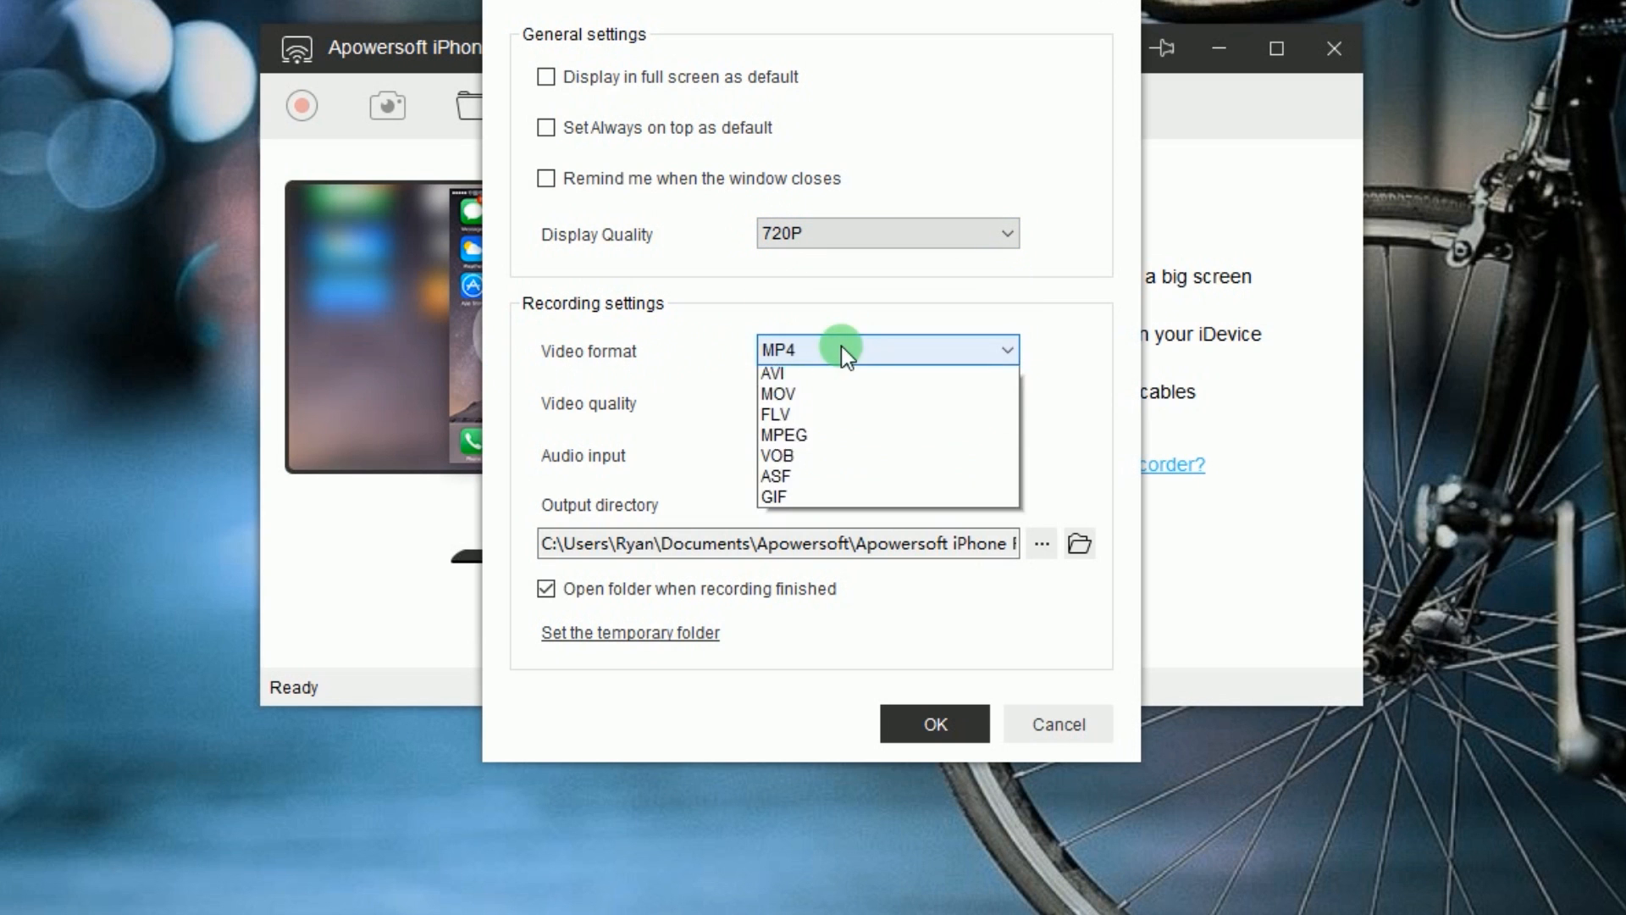
{"action": "left_click", "coordinate": [820, 349]}
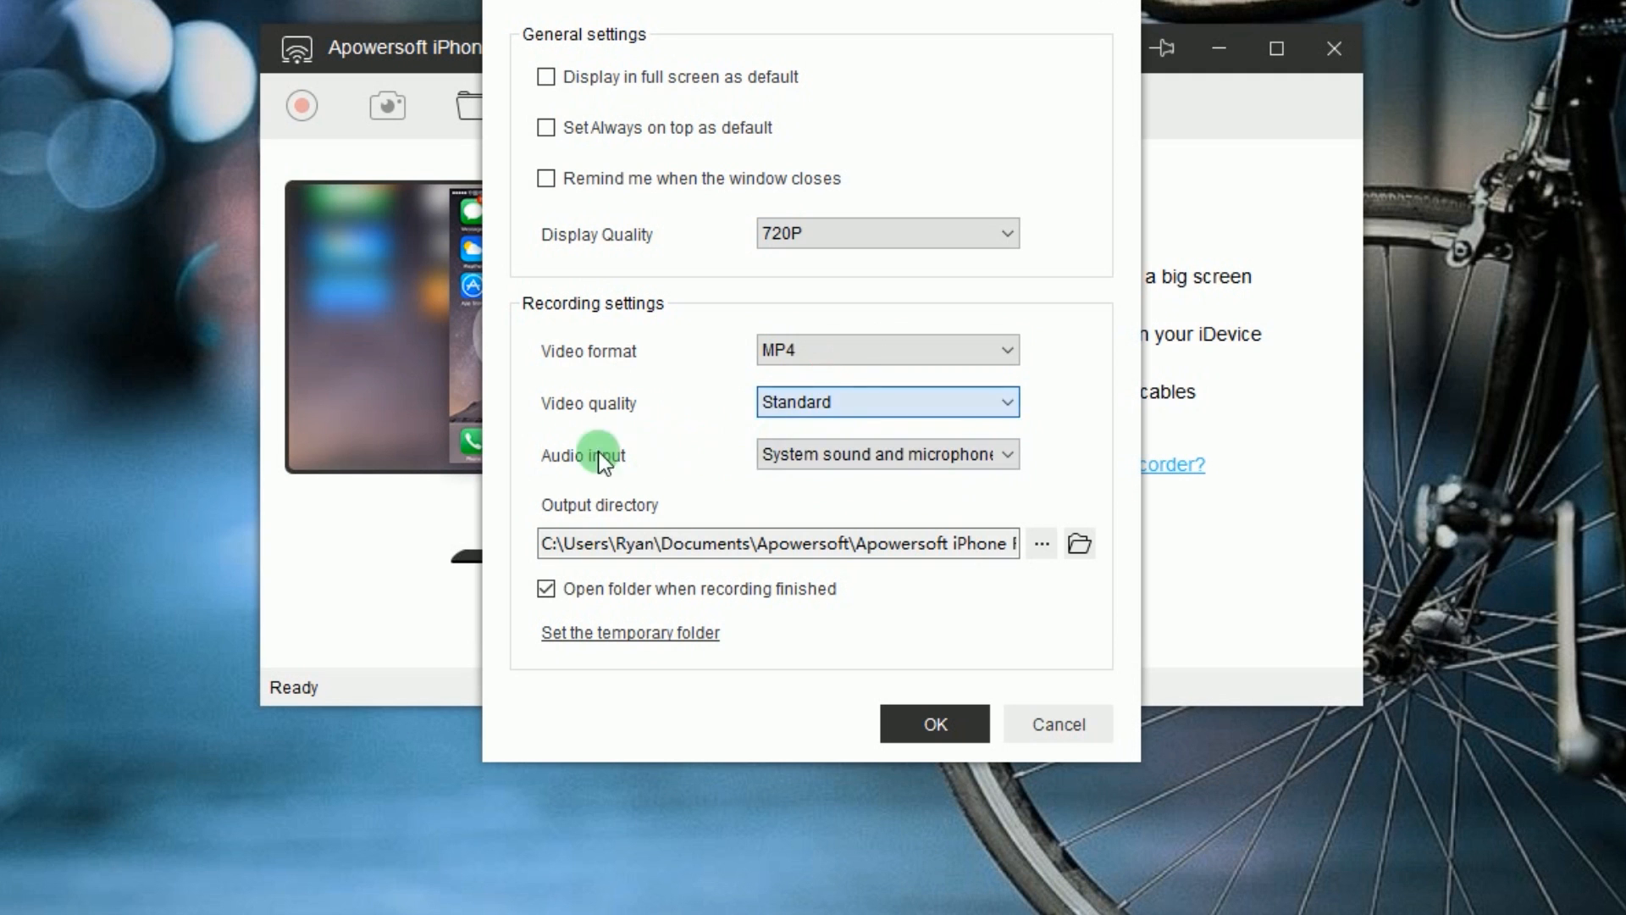
{"action": "left_click", "coordinate": [886, 454]}
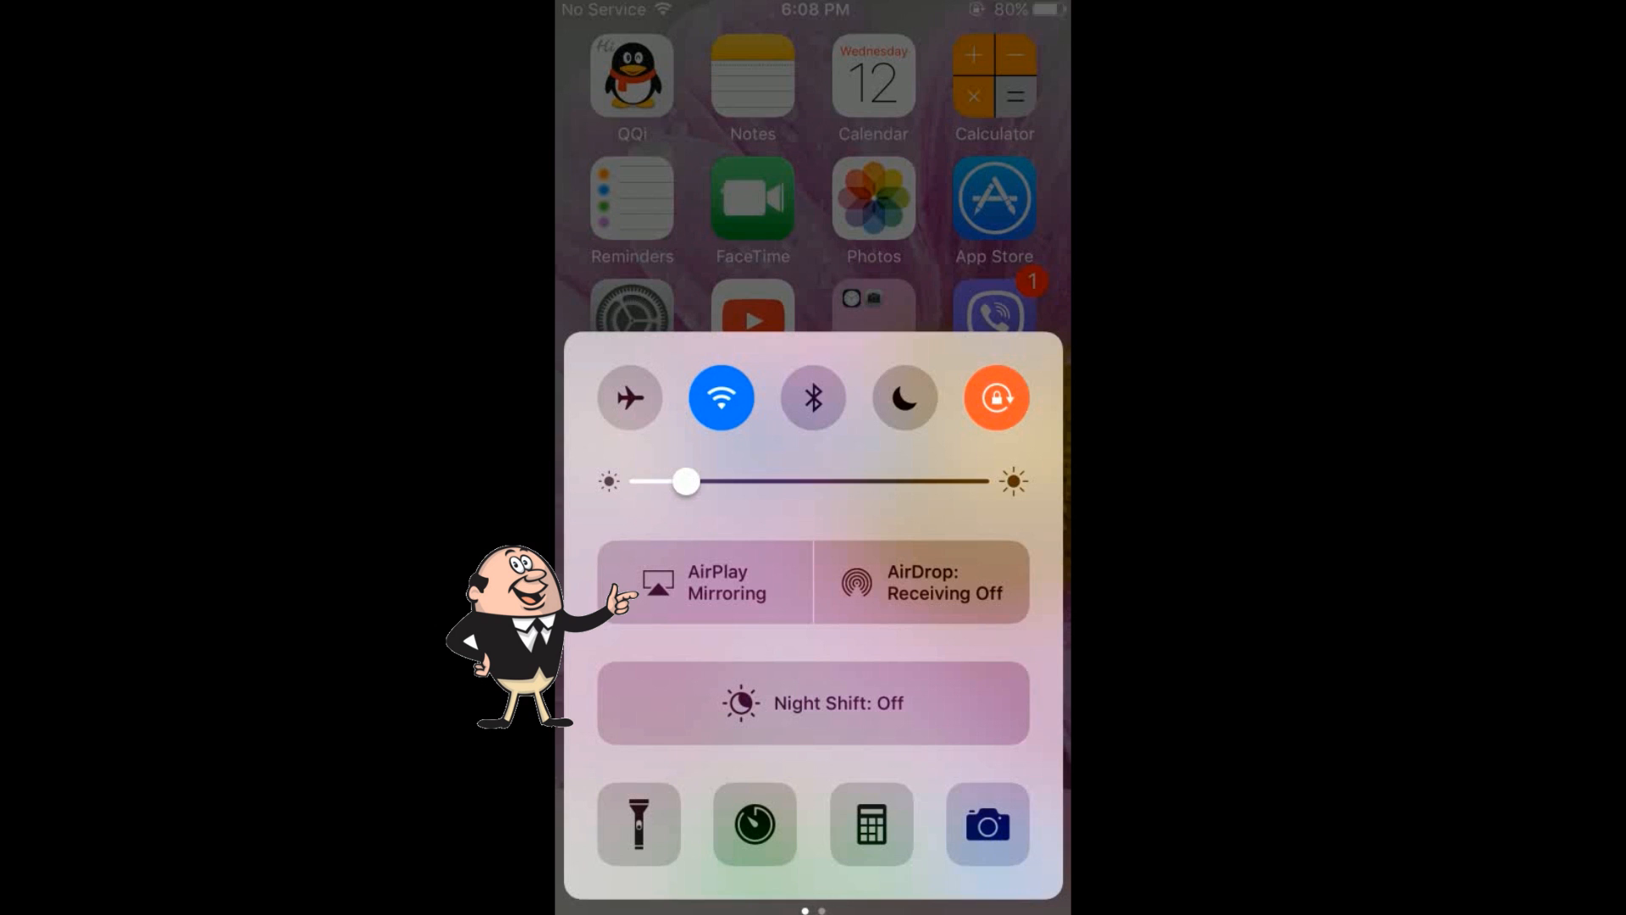
Step: Enable AirPlay Mirroring to the Apowersoft receiver so the iPhone screen shows on the PC
{"action": "left_click", "coordinate": [705, 581]}
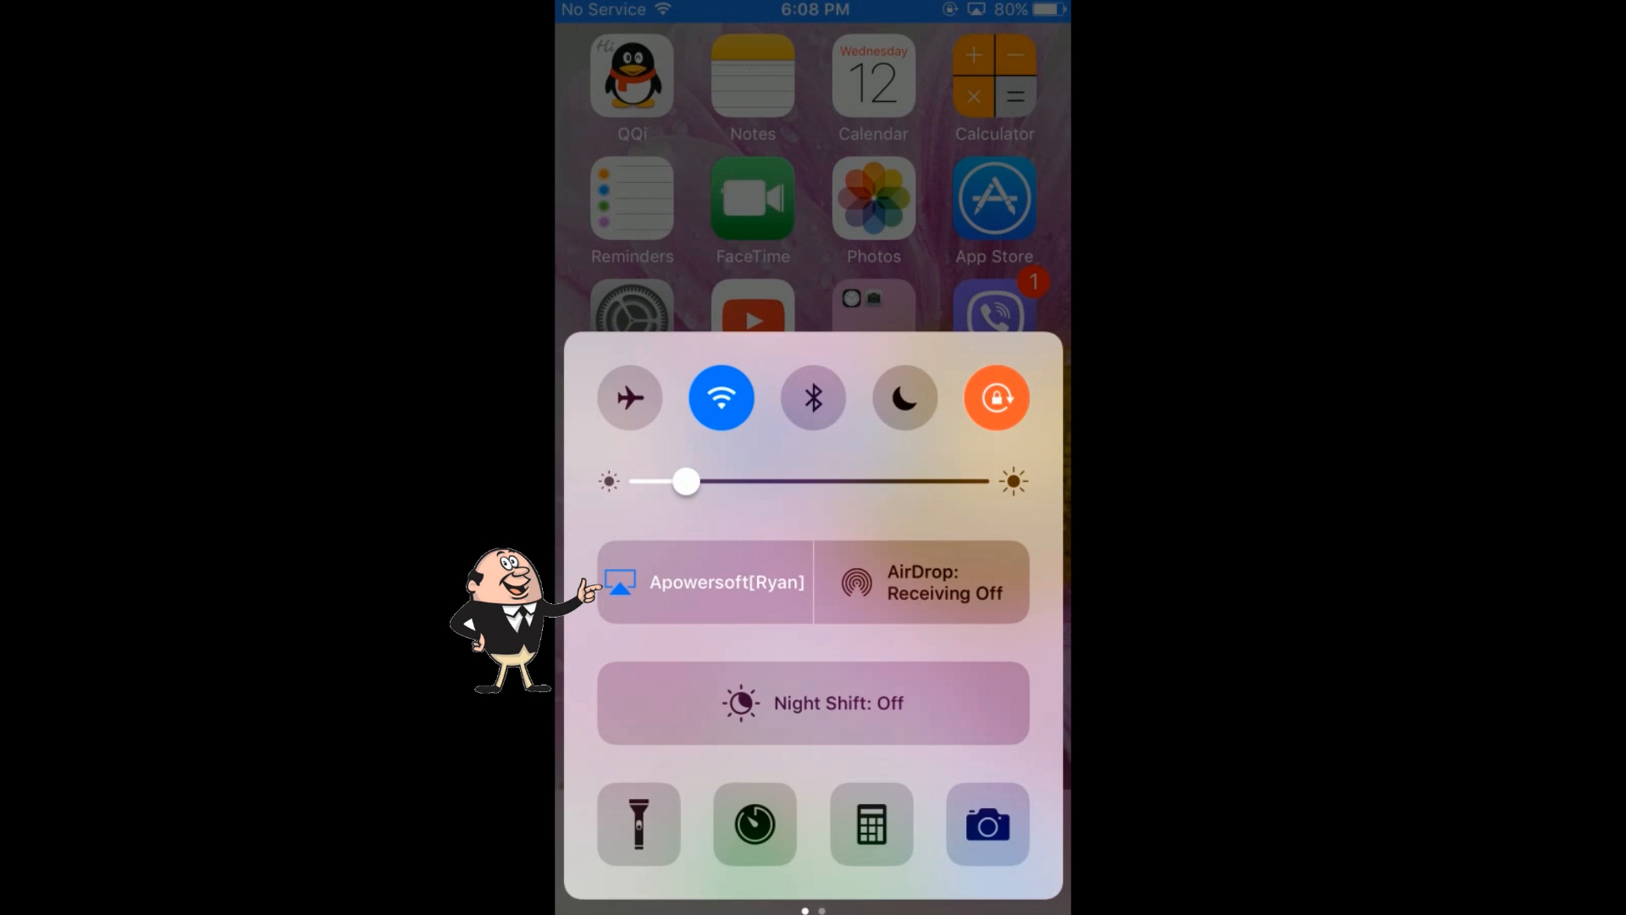
{"action": "left_click", "coordinate": [705, 581]}
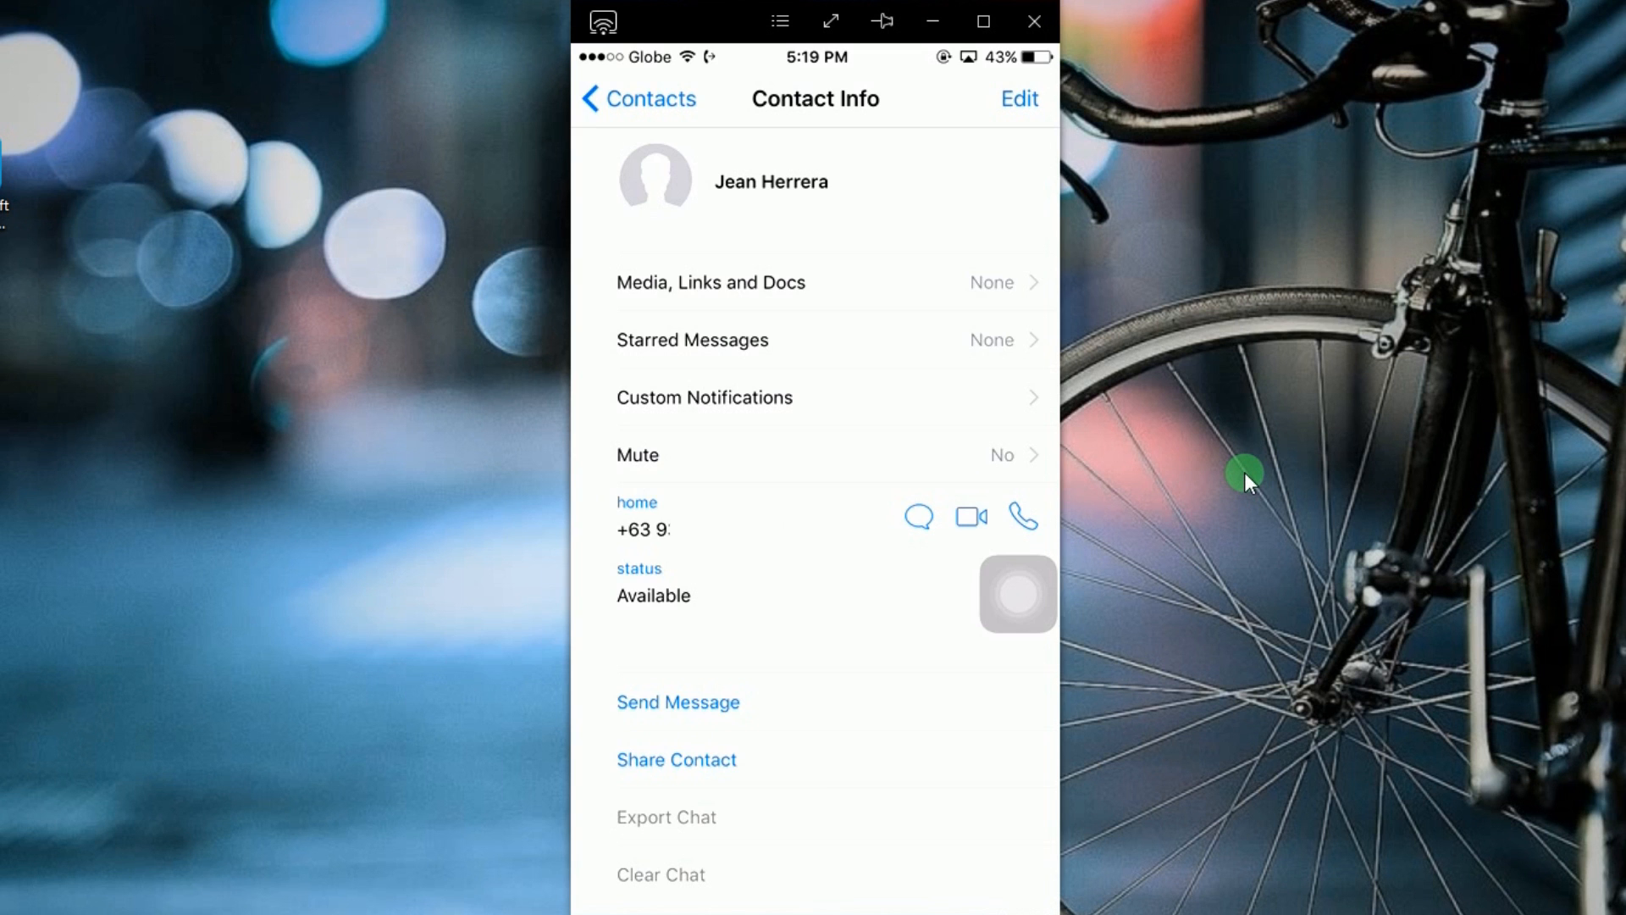
Step: Start a WhatsApp video call with the contact and begin recording it from the mirror toolbar
{"action": "left_click", "coordinate": [970, 517]}
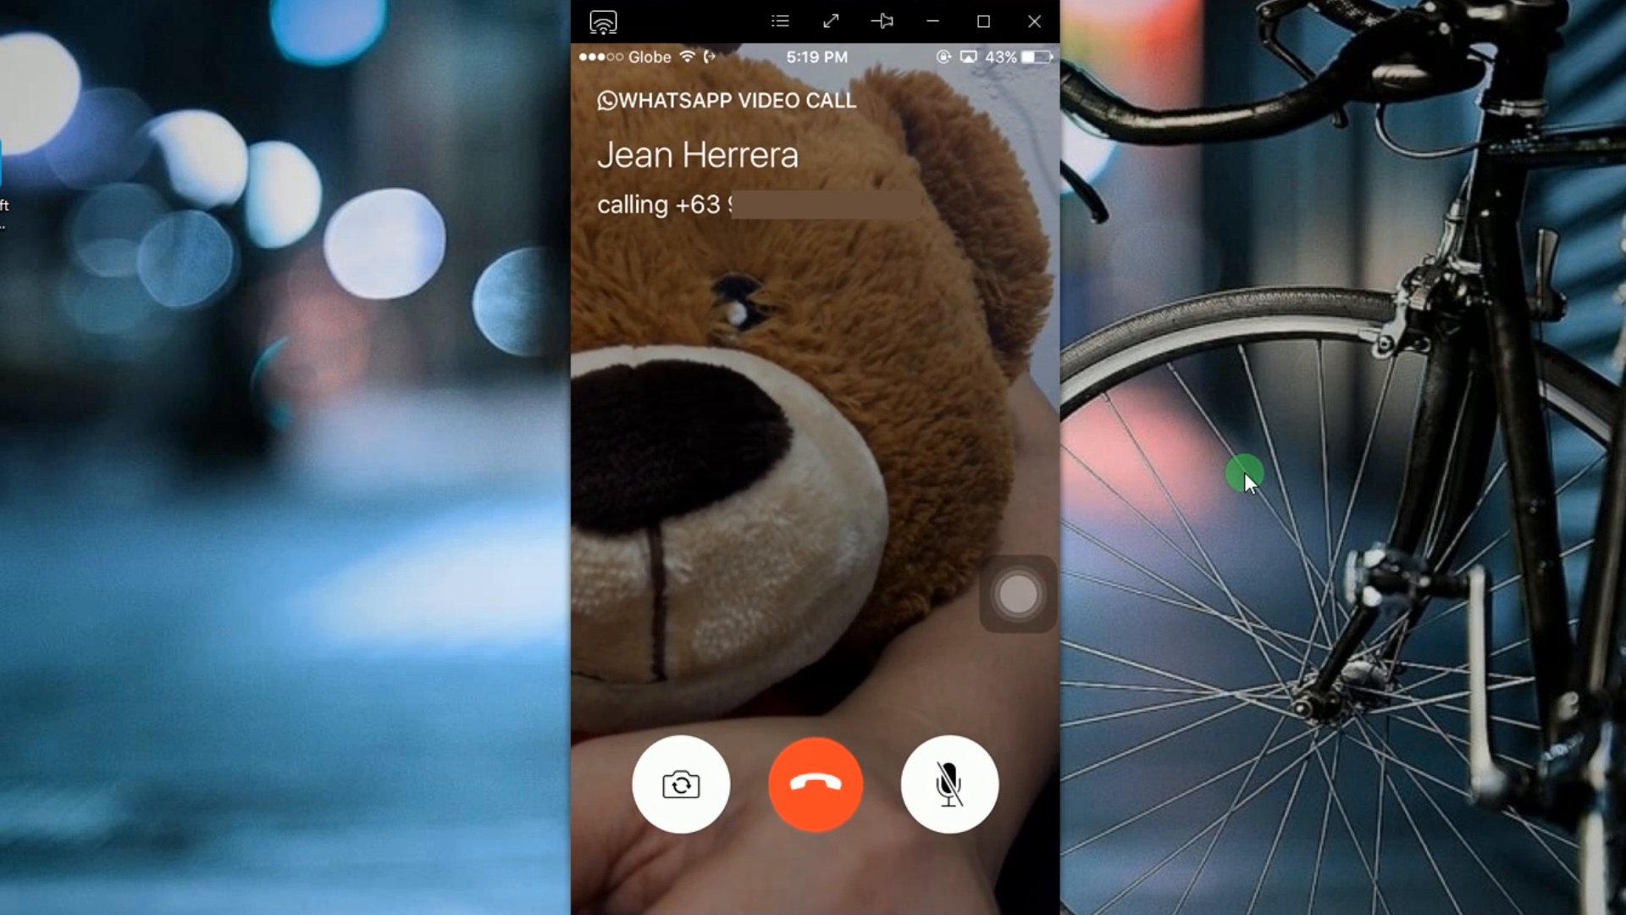
{"action": "left_click", "coordinate": [606, 73]}
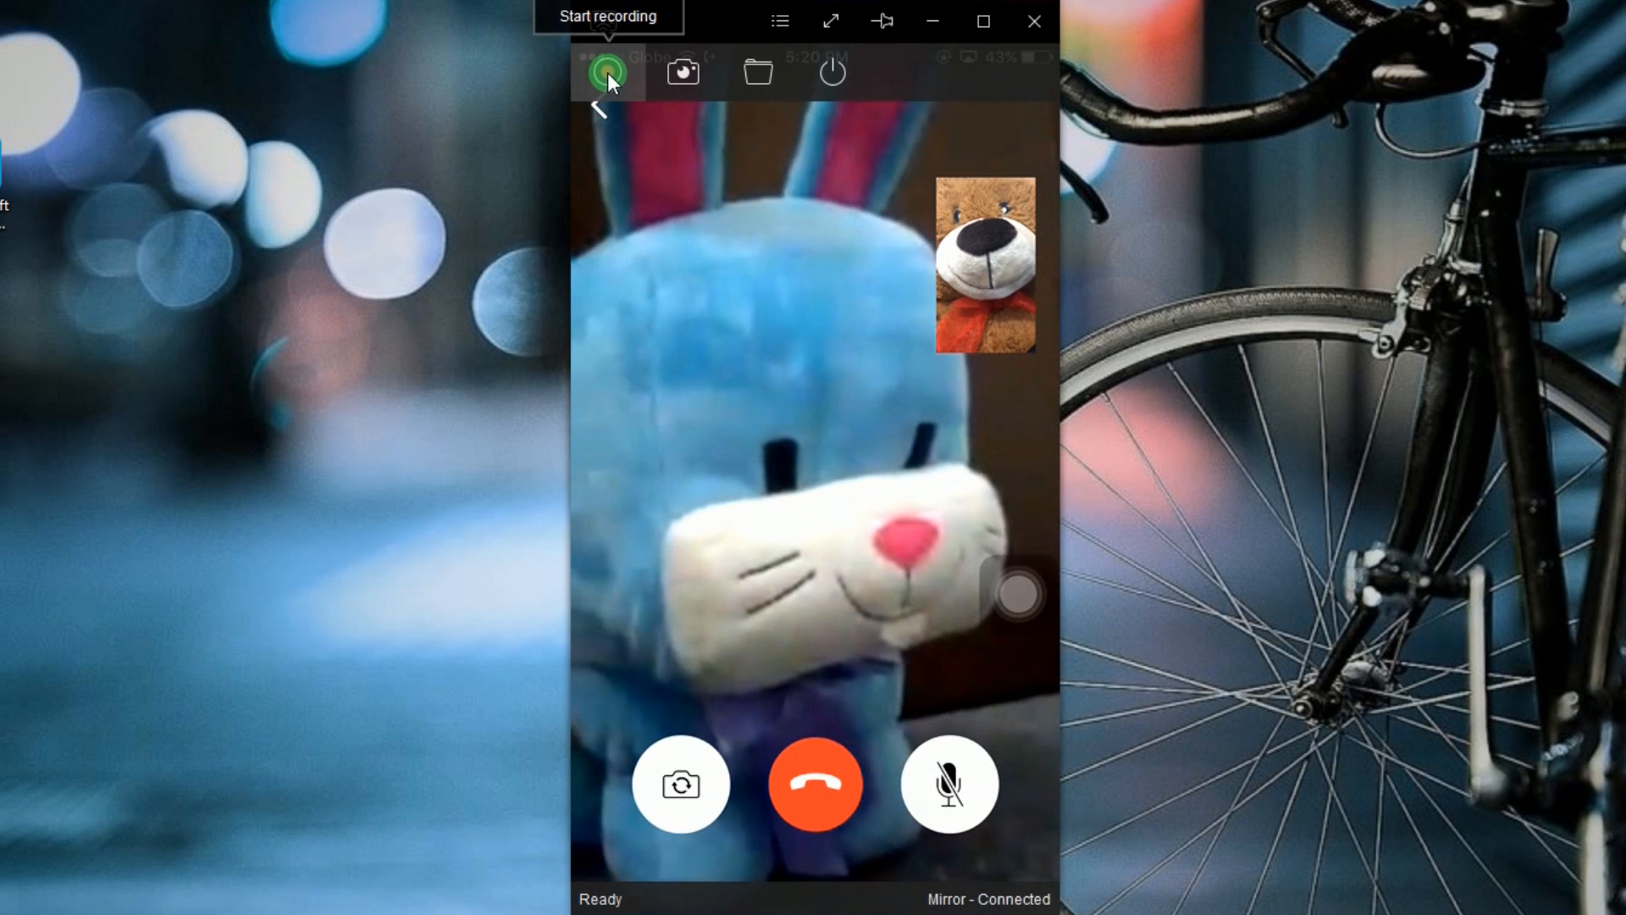
{"action": "left_click", "coordinate": [608, 71]}
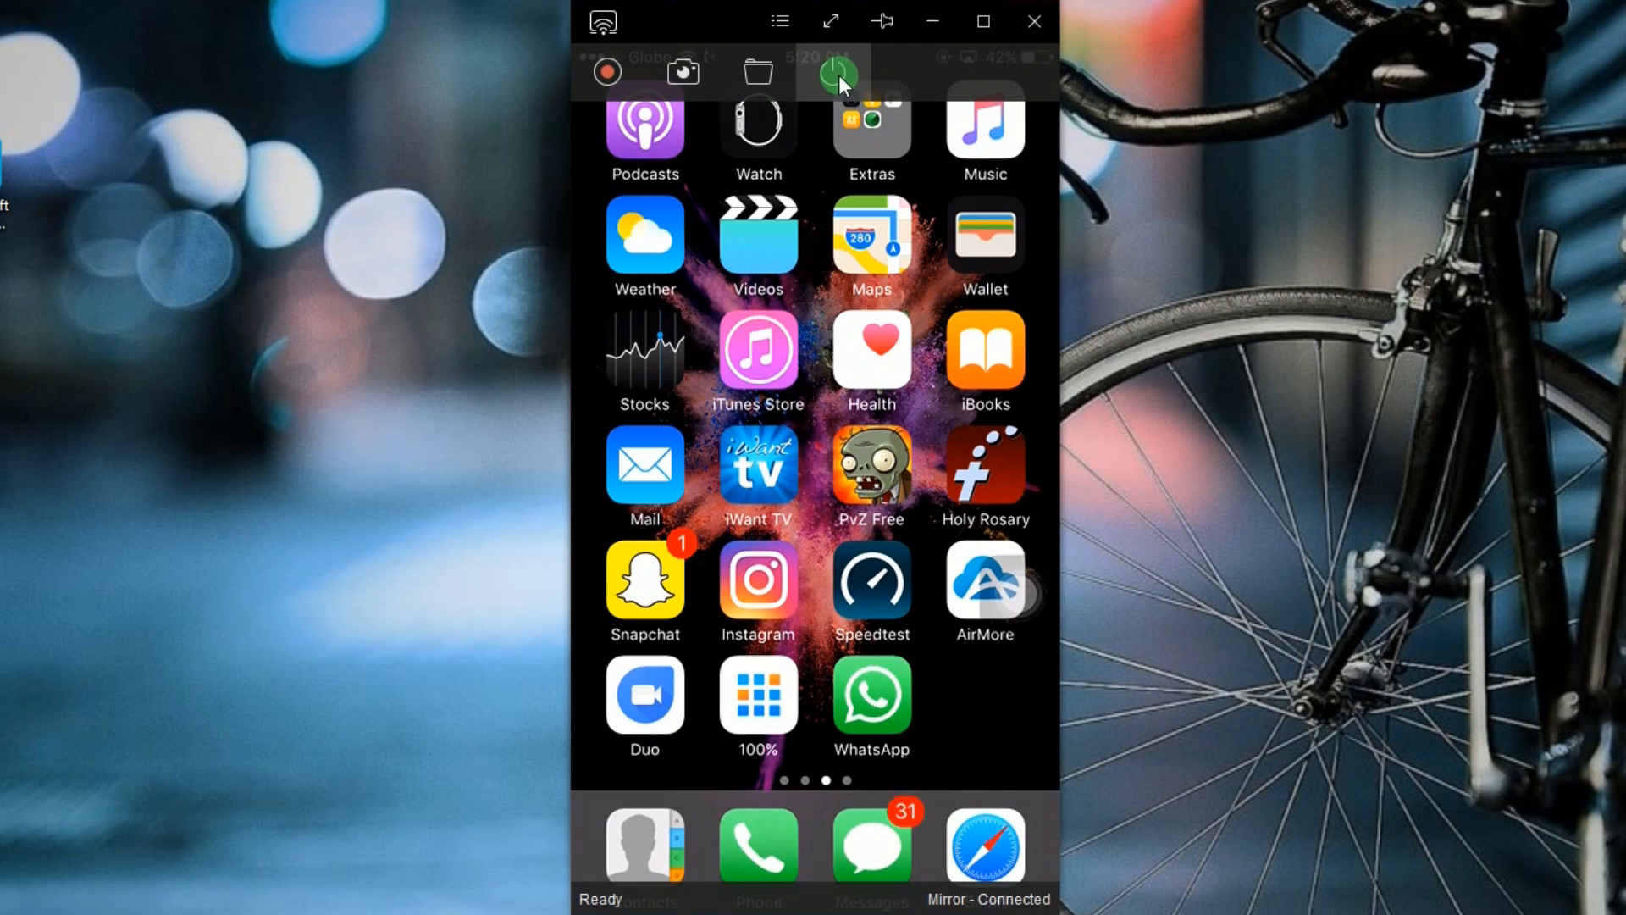
Step: Disconnect the iPhone mirroring session from the recorder toolbar
{"action": "left_click", "coordinate": [837, 73]}
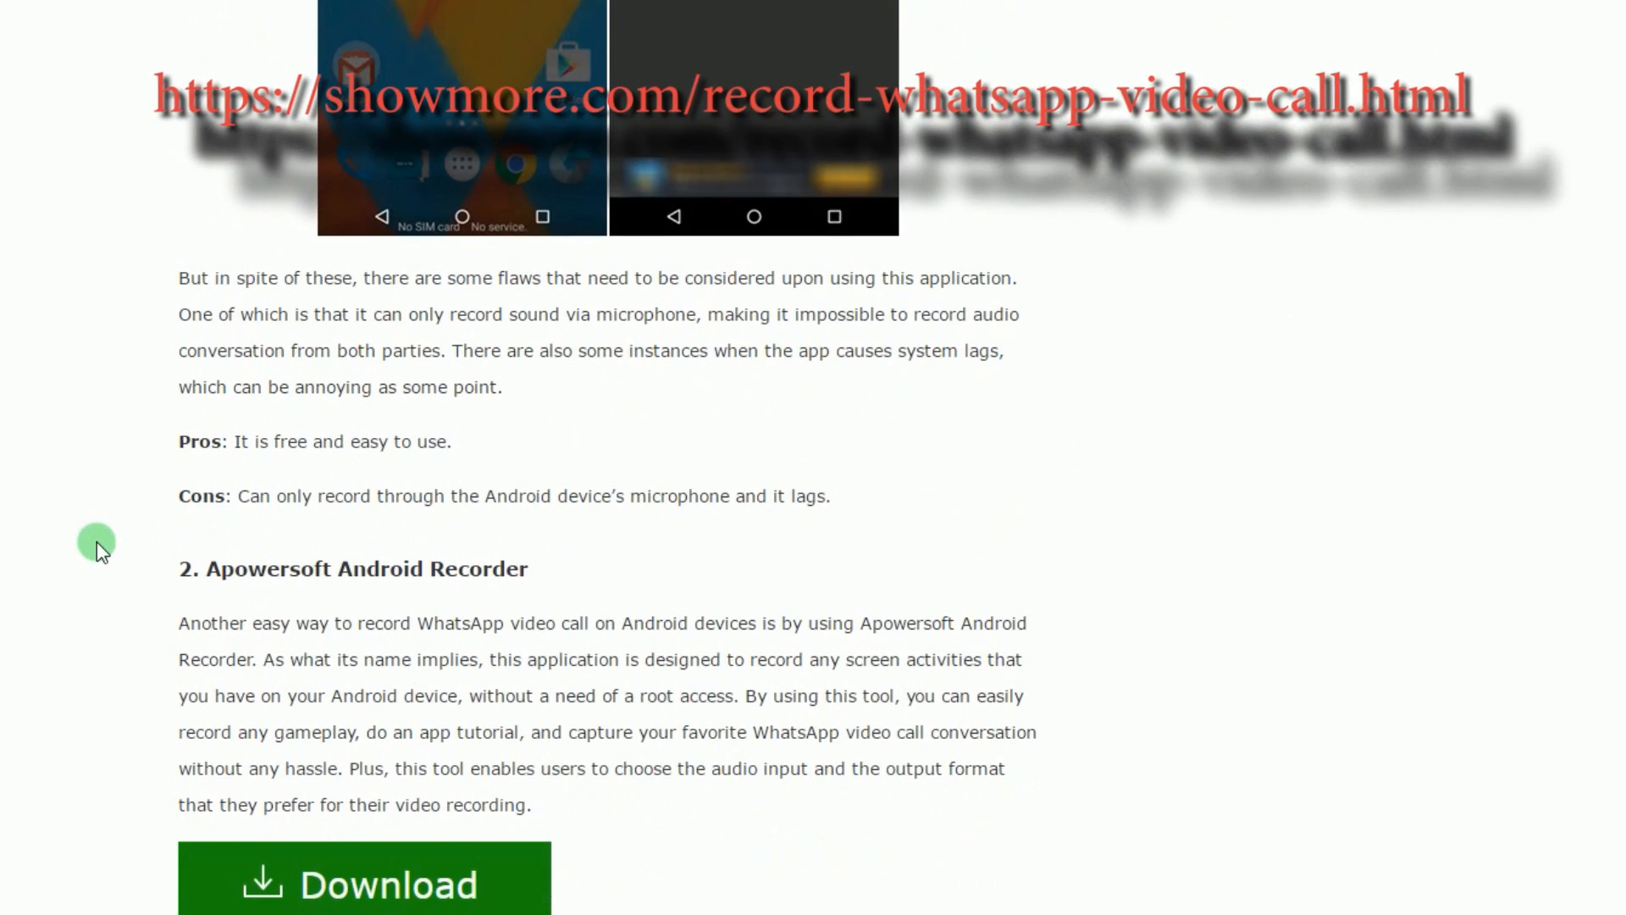
Step: Scroll to the '2. Apowersoft Android Recorder' section of the article
{"action": "scroll", "scroll_direction": "down", "scroll_amount": 3}
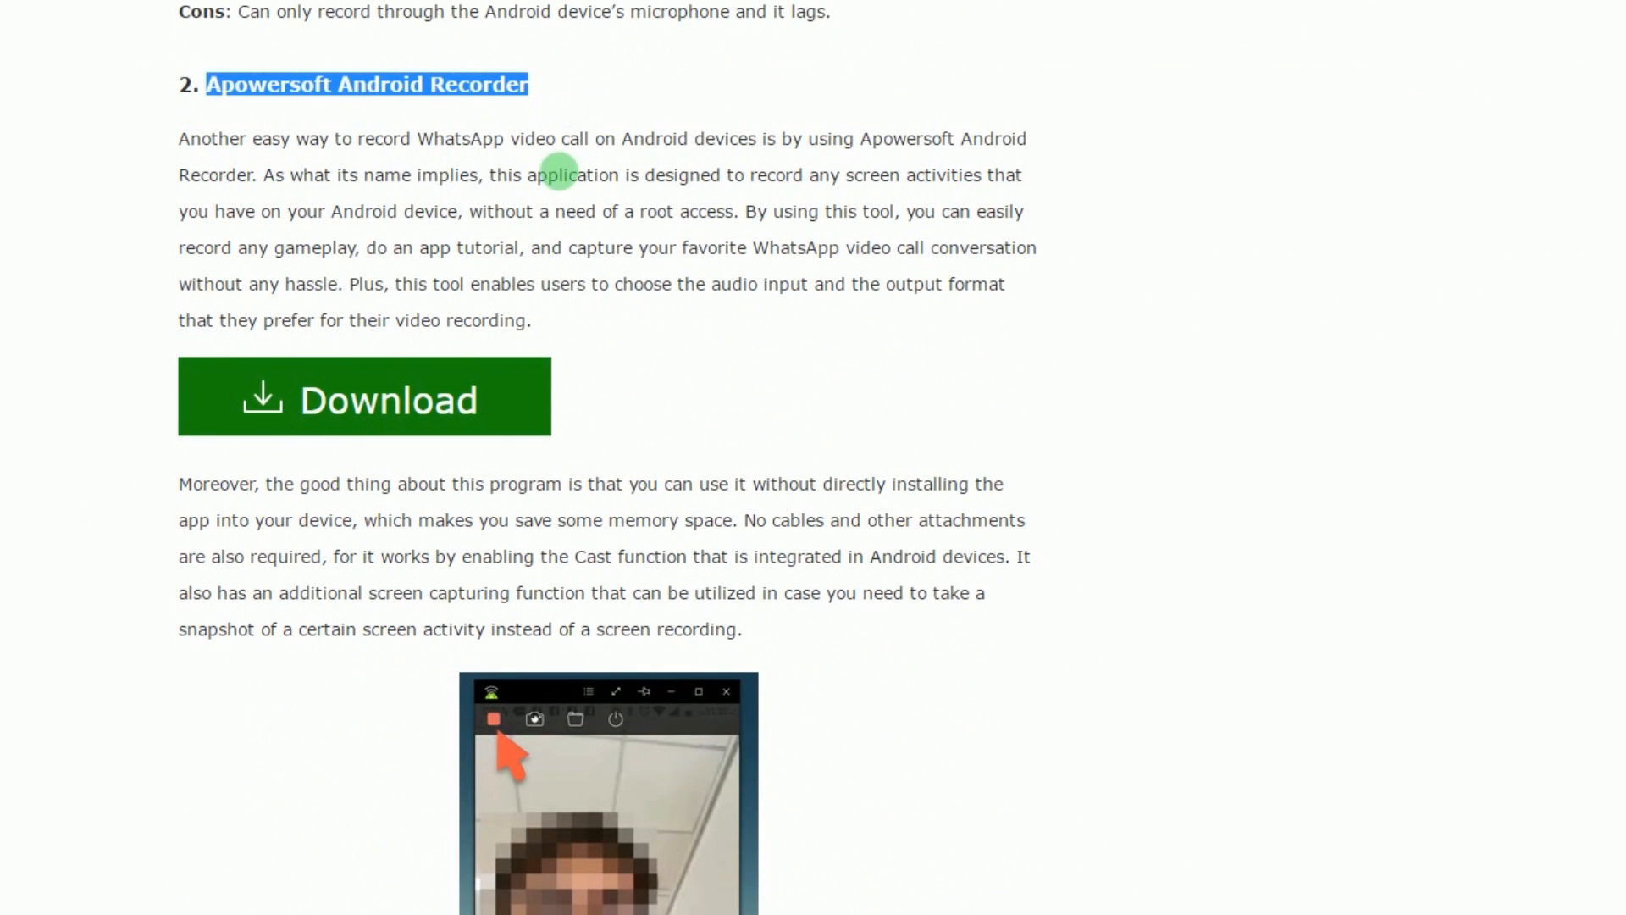
{"action": "left_click", "coordinate": [364, 394]}
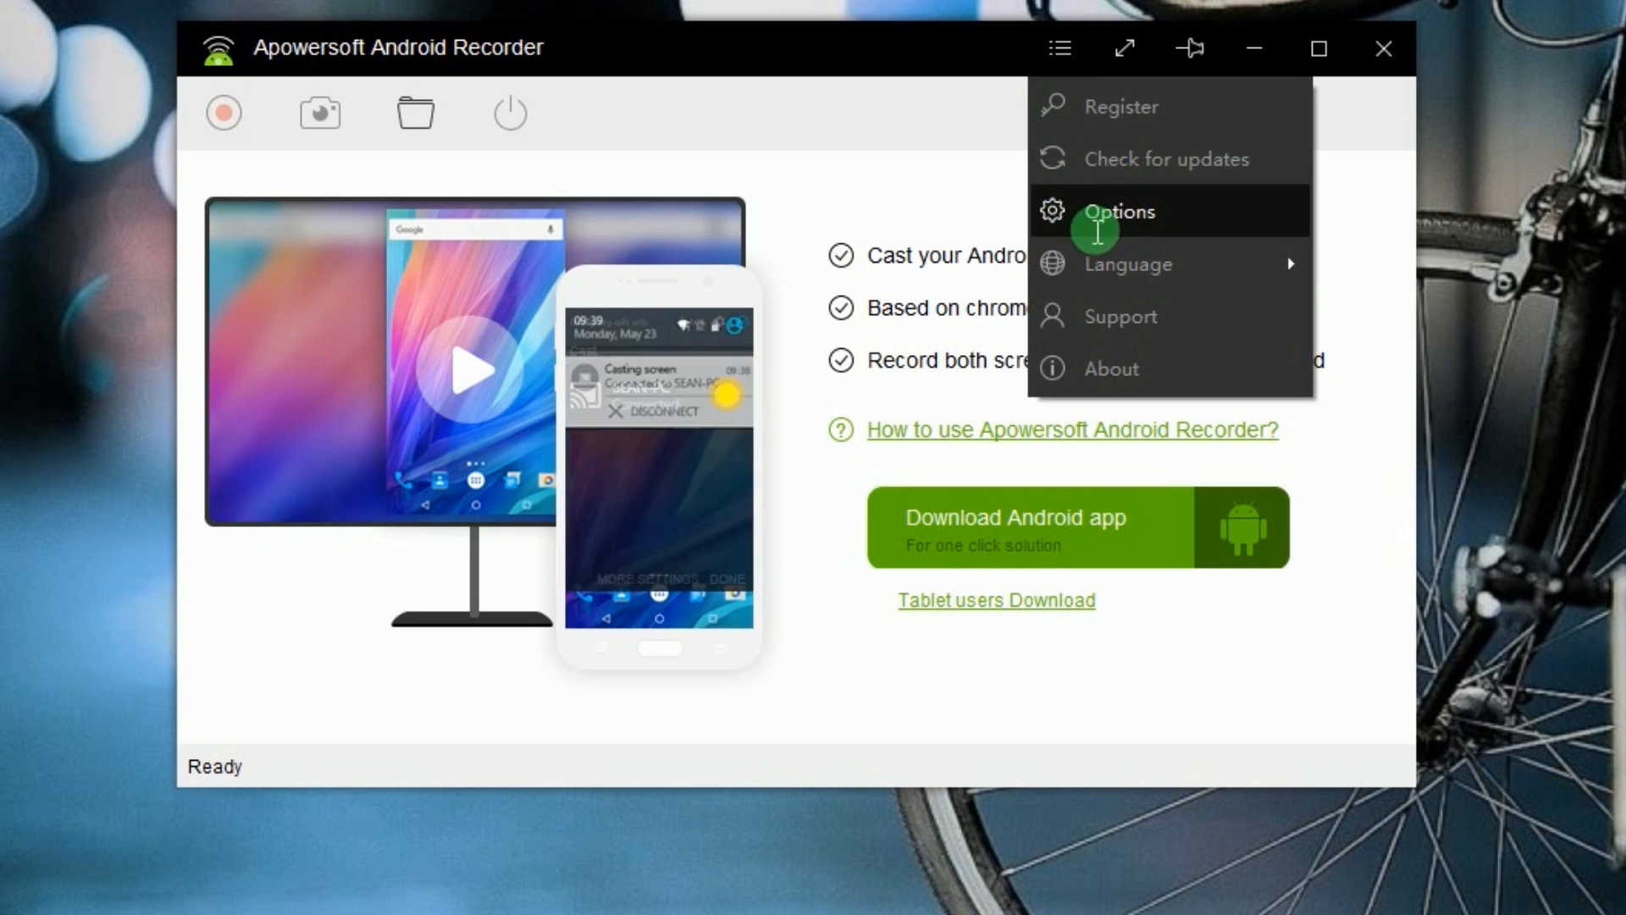
Step: Set Android Recorder options to MP4 format, High quality and System sound audio input
{"action": "left_click", "coordinate": [1118, 212]}
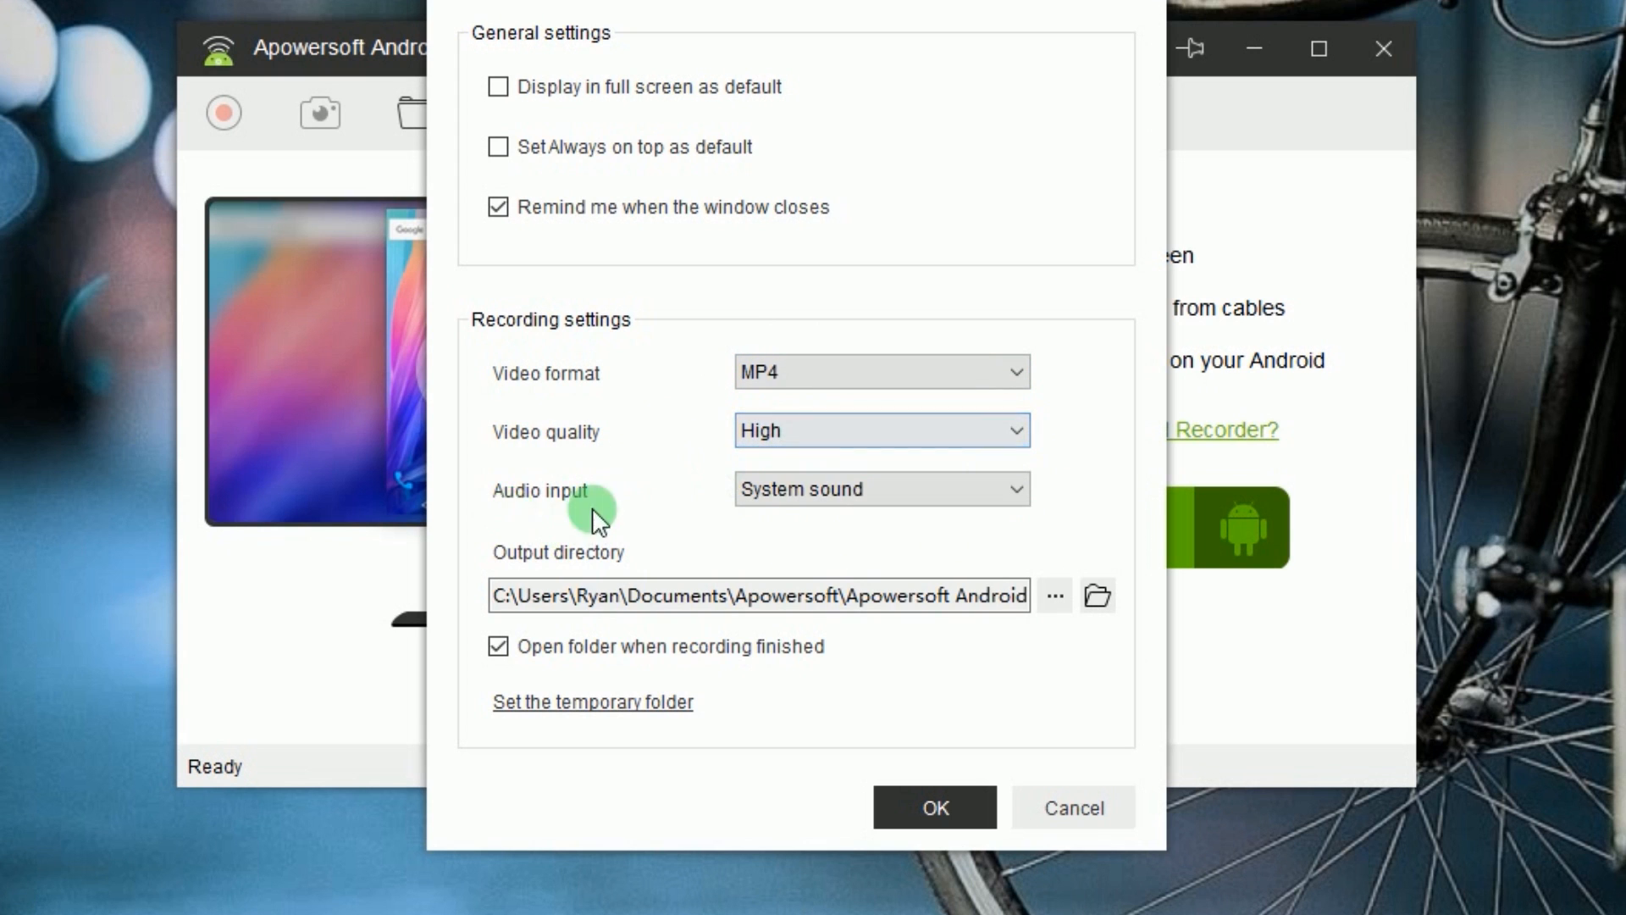
{"action": "left_click", "coordinate": [880, 487]}
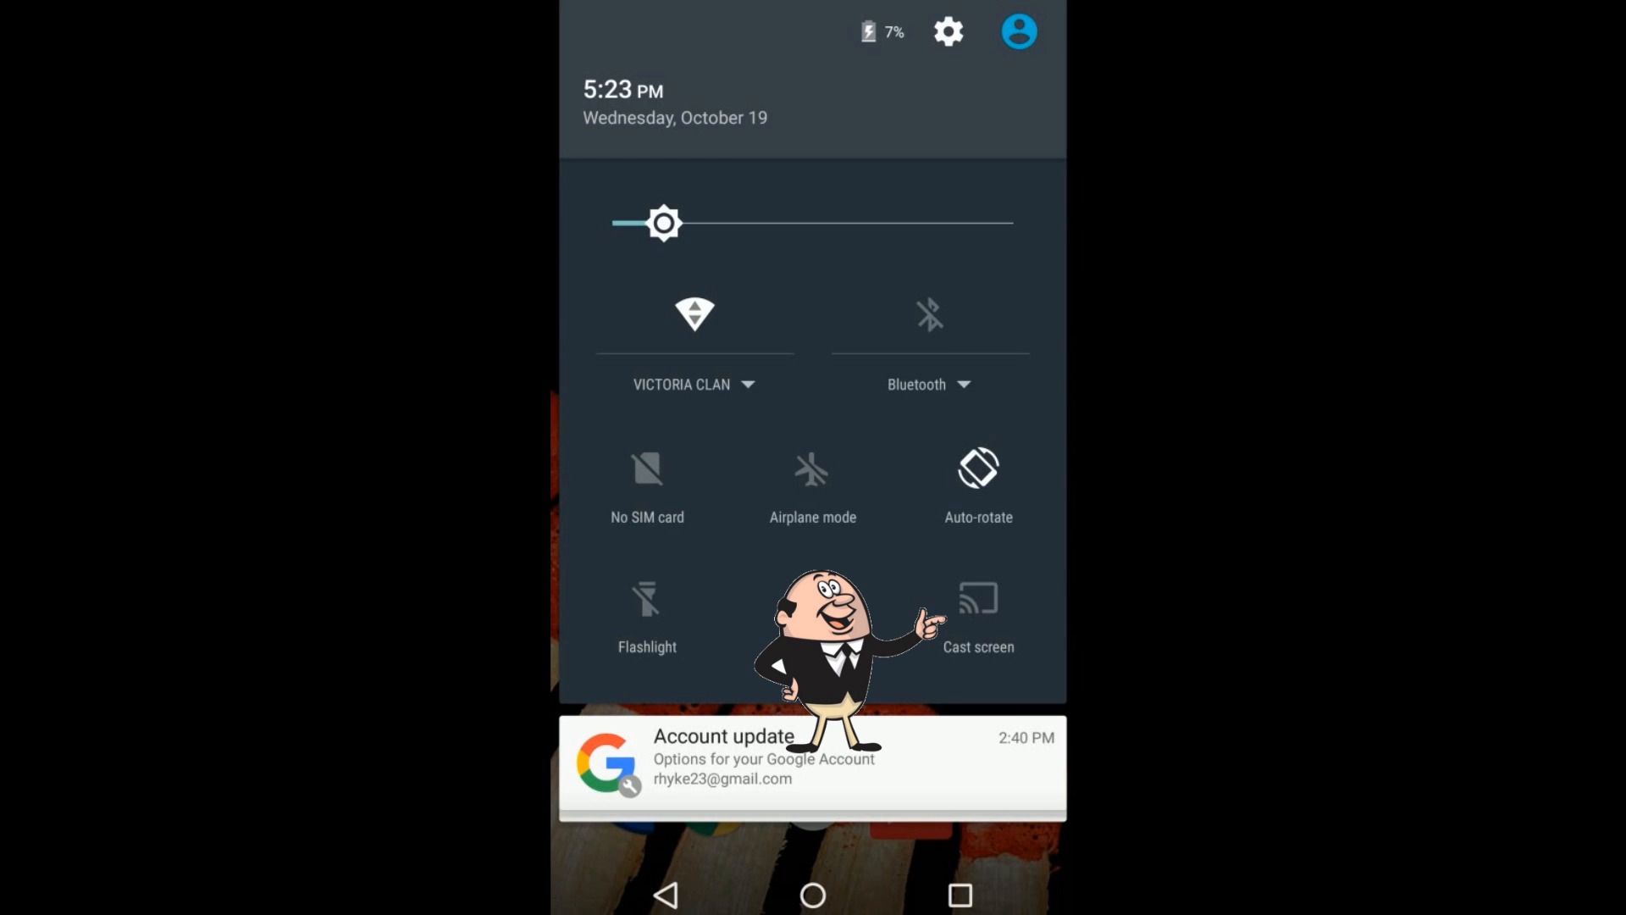
Step: Cast the Android screen to the Apowersoft device and confirm with DONE
{"action": "left_click", "coordinate": [975, 612]}
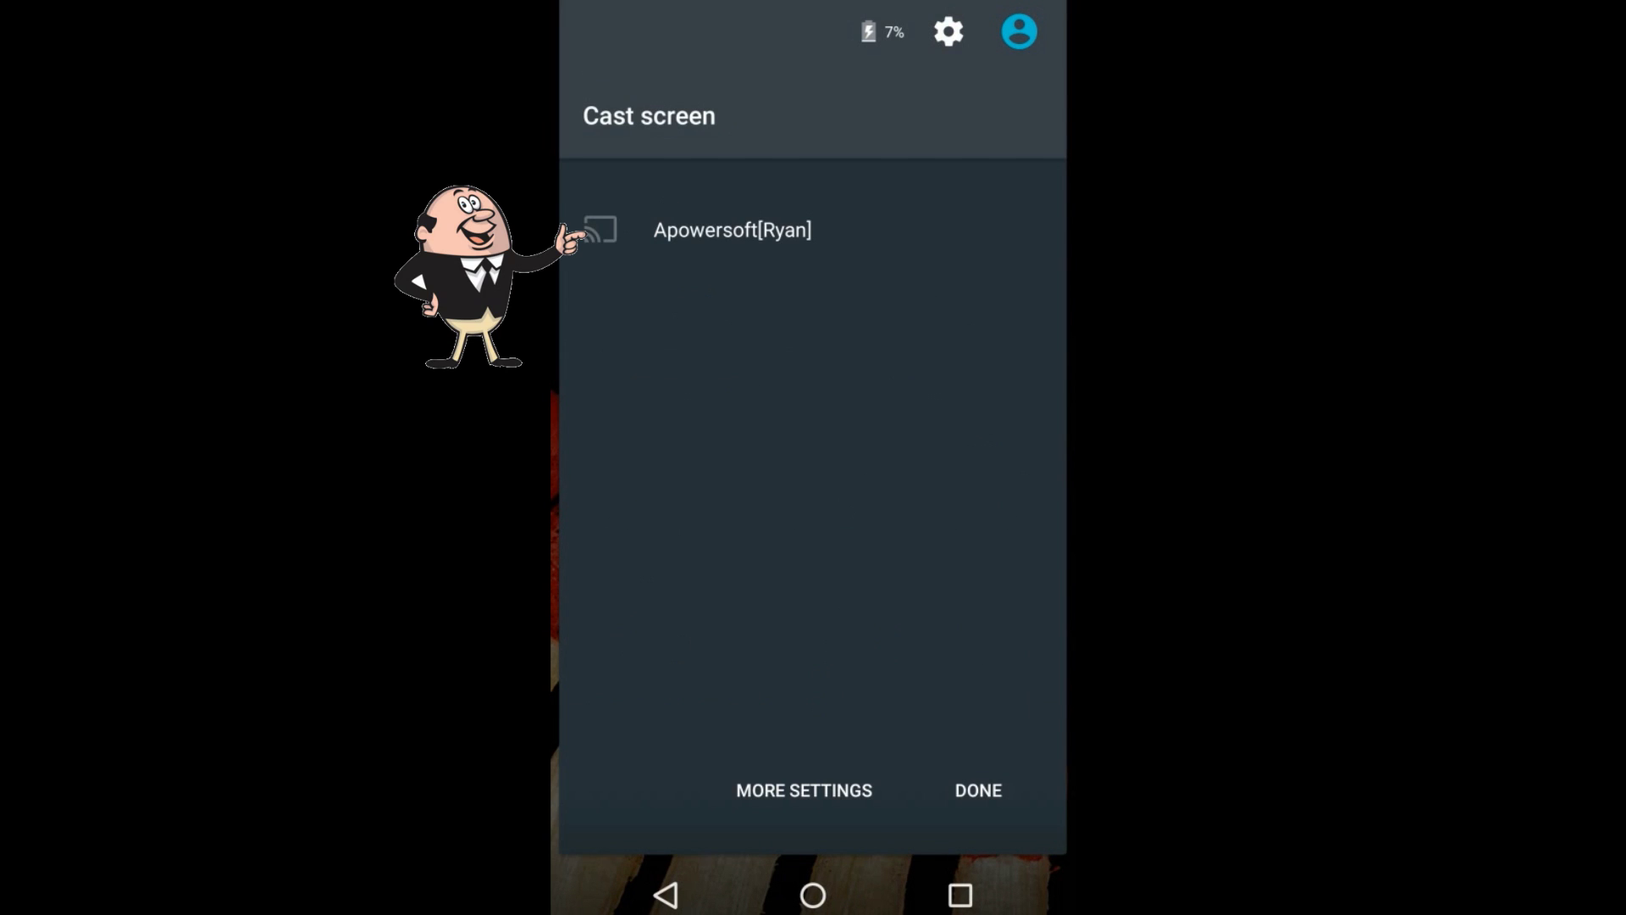
{"action": "left_click", "coordinate": [732, 228]}
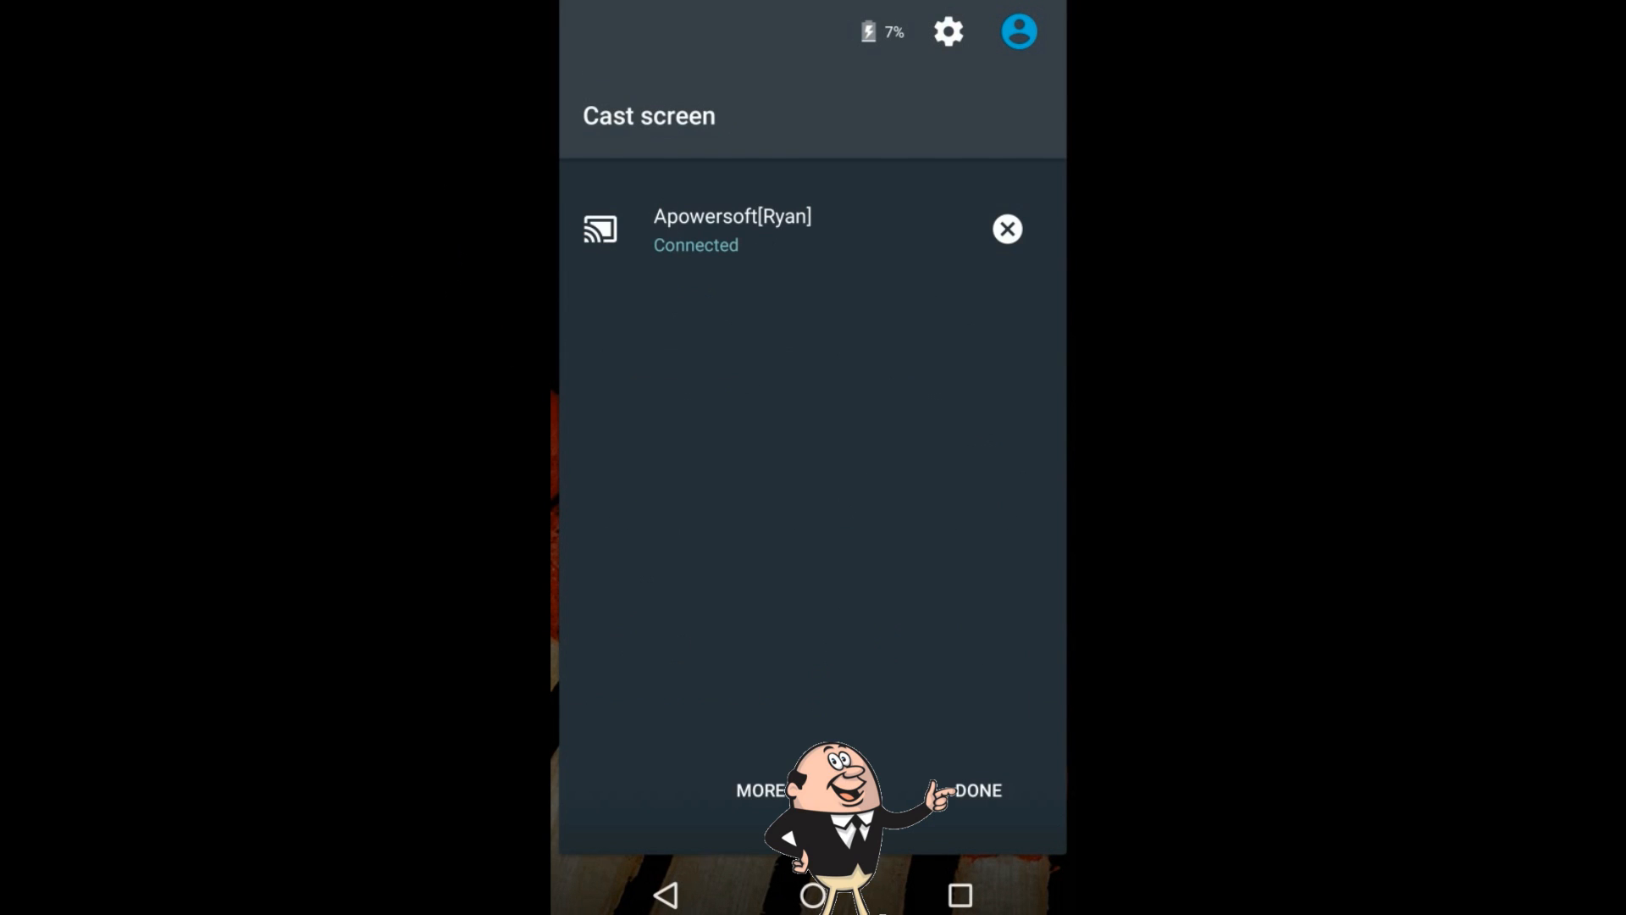
{"action": "left_click", "coordinate": [977, 789]}
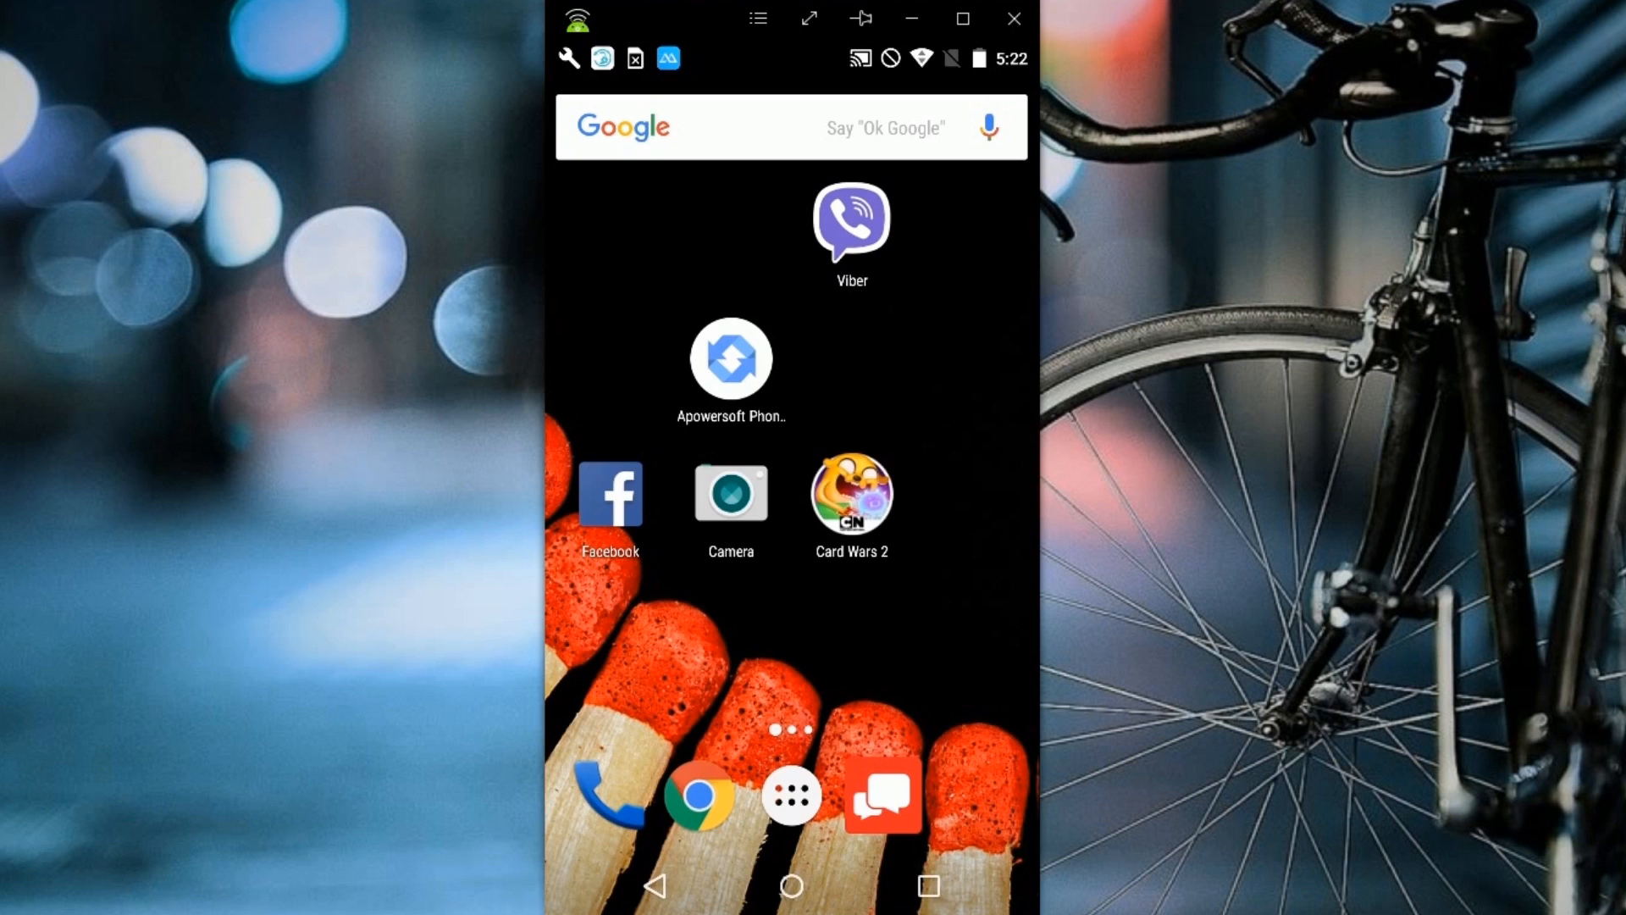
Step: Video call the most recent WhatsApp caller, then stop and save the recording
{"action": "left_click", "coordinate": [791, 796]}
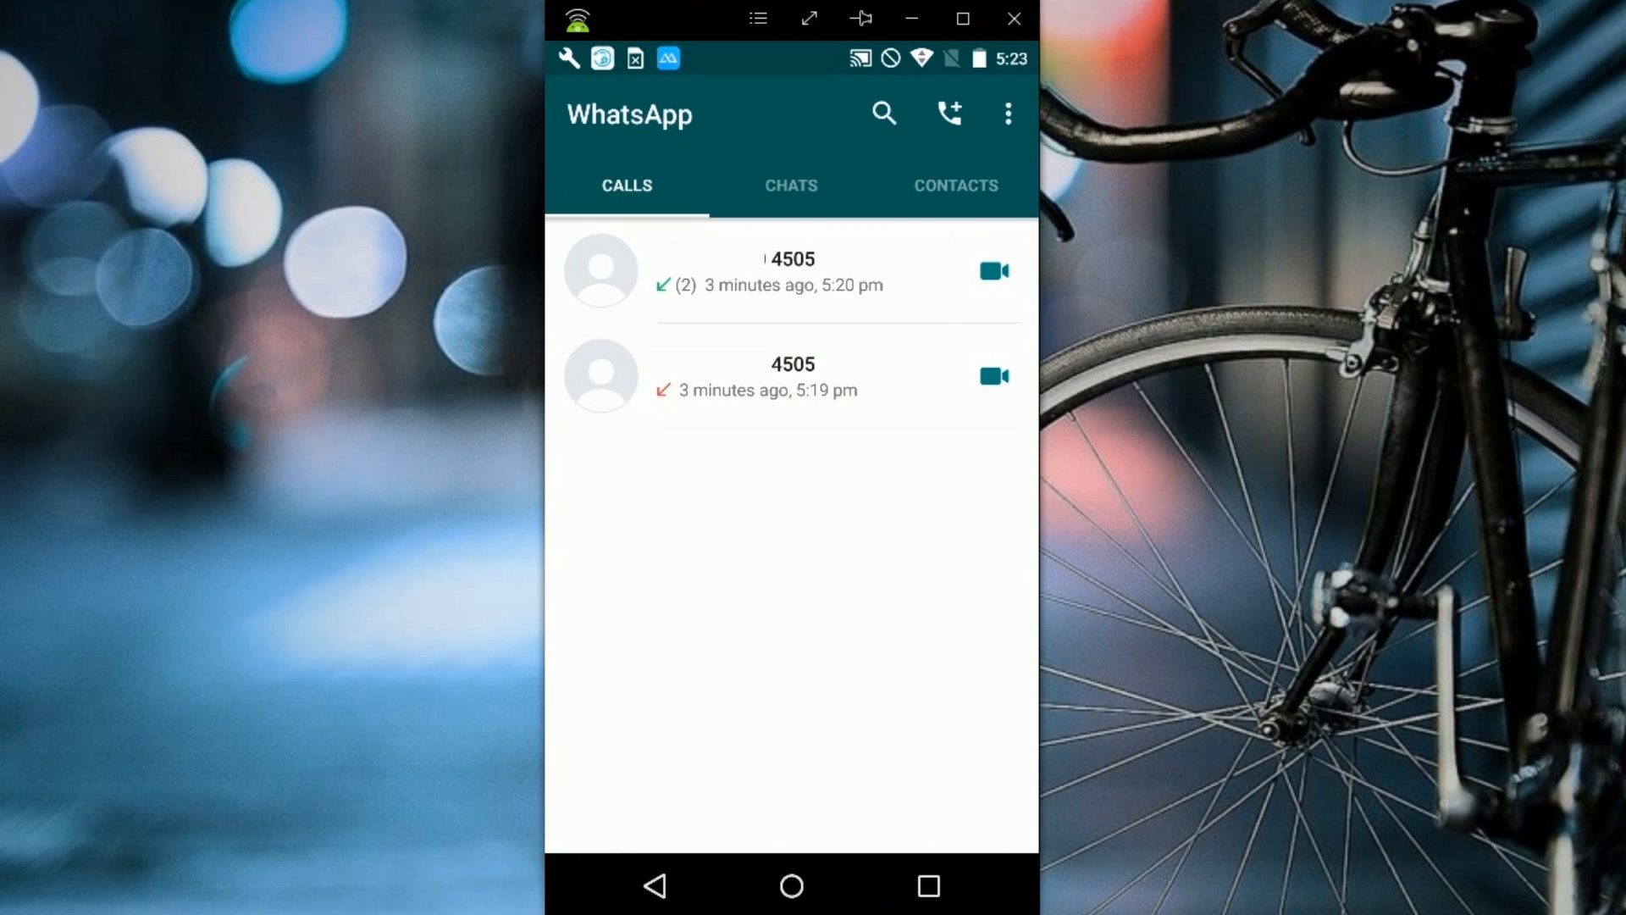
{"action": "left_click", "coordinate": [990, 271]}
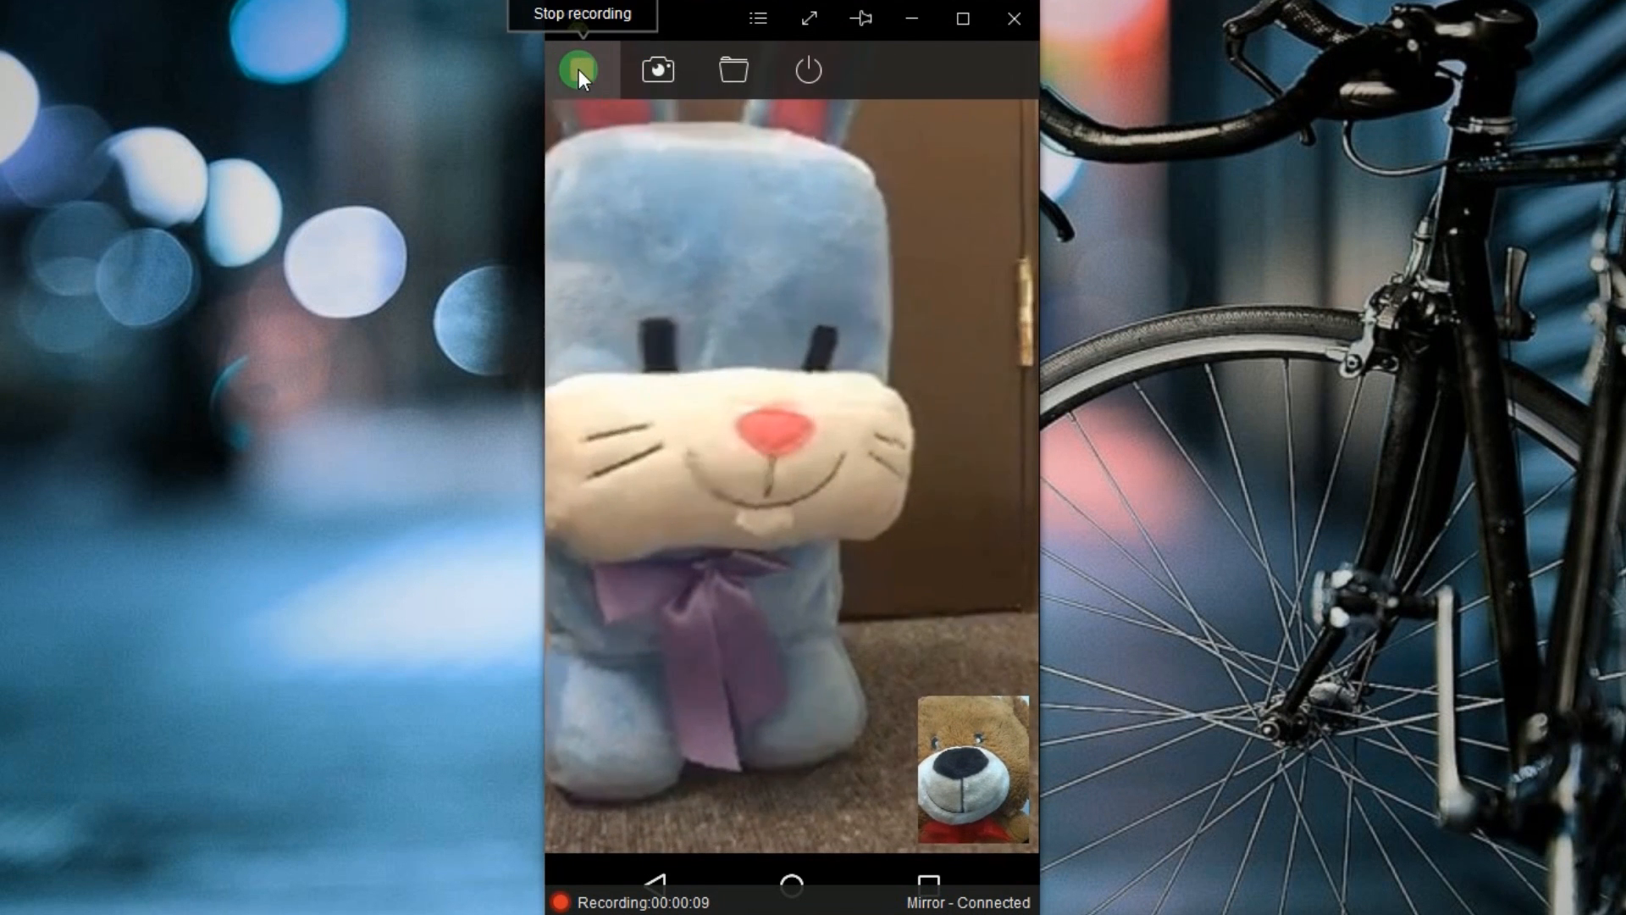
{"action": "left_click", "coordinate": [579, 69]}
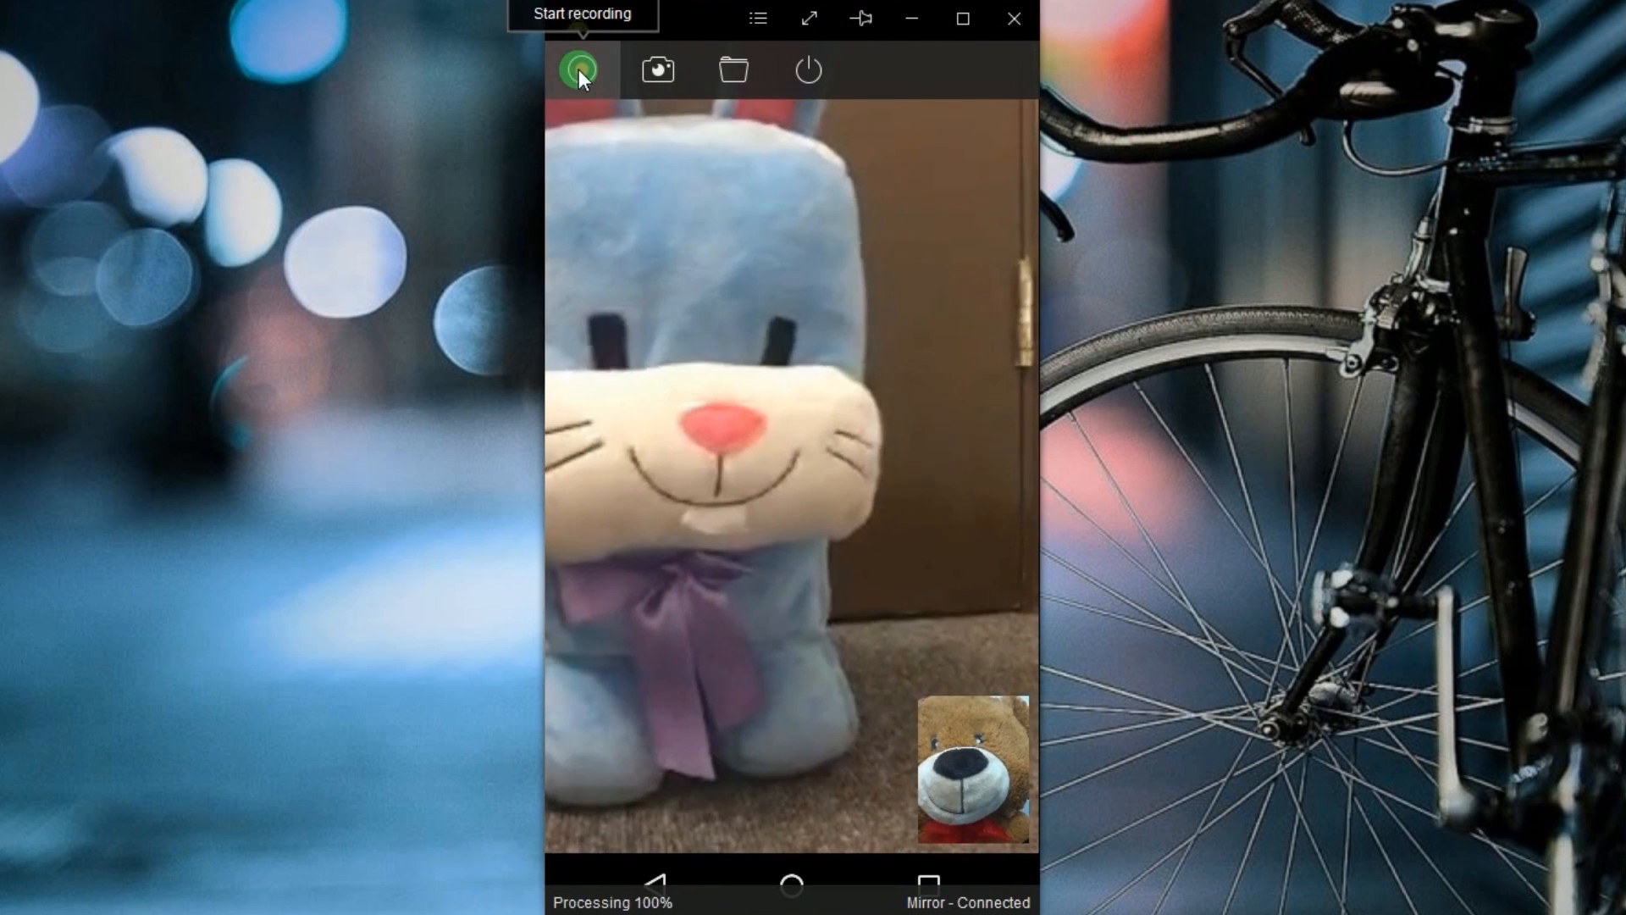